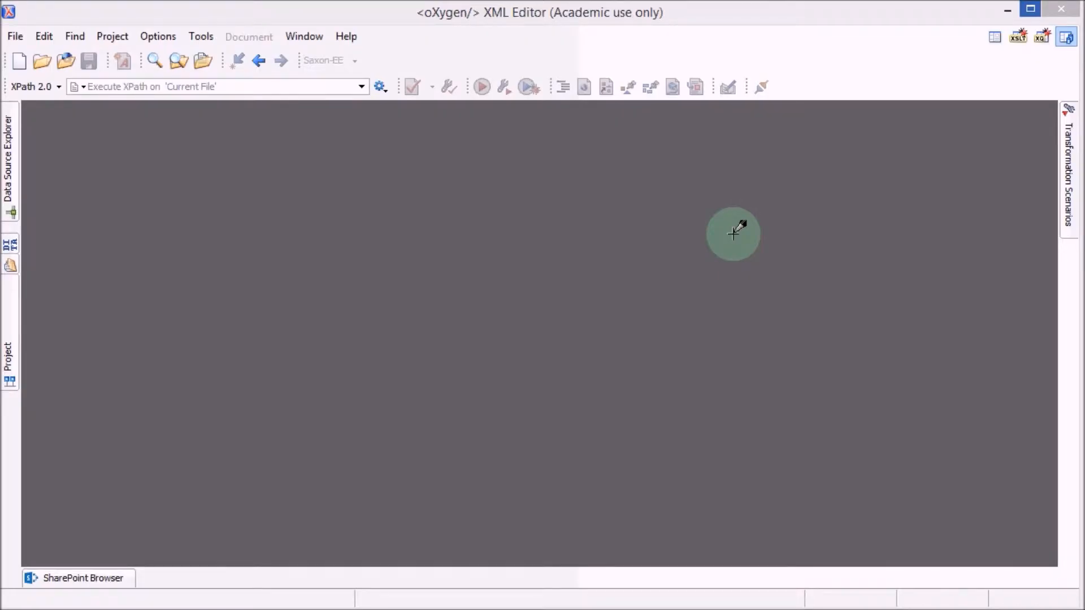
mouse_move(59, 110)
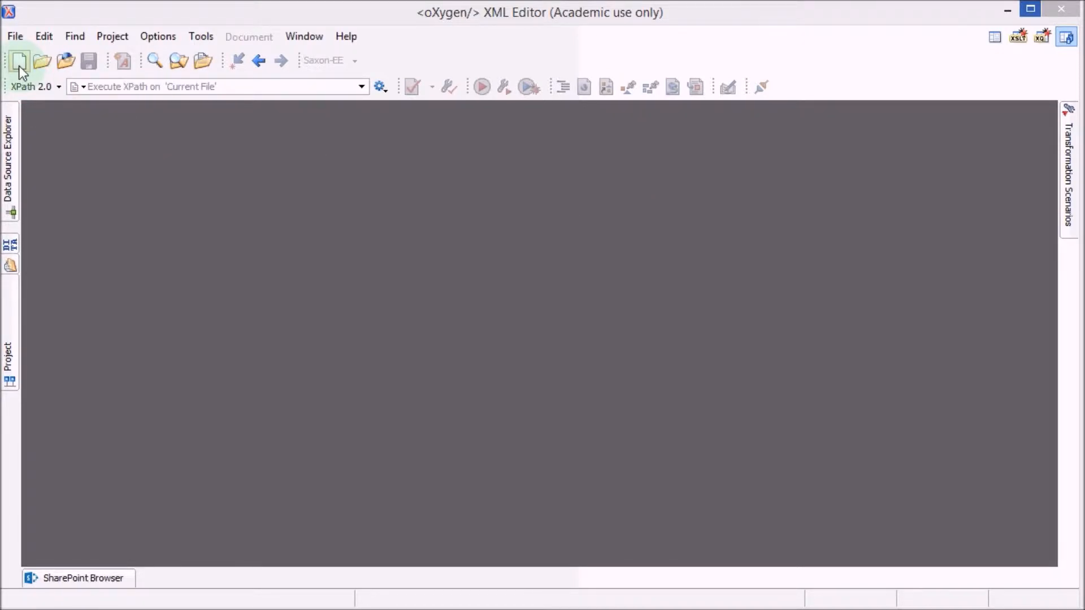
Start a new XML Document from the New toolbar button
left_click(19, 62)
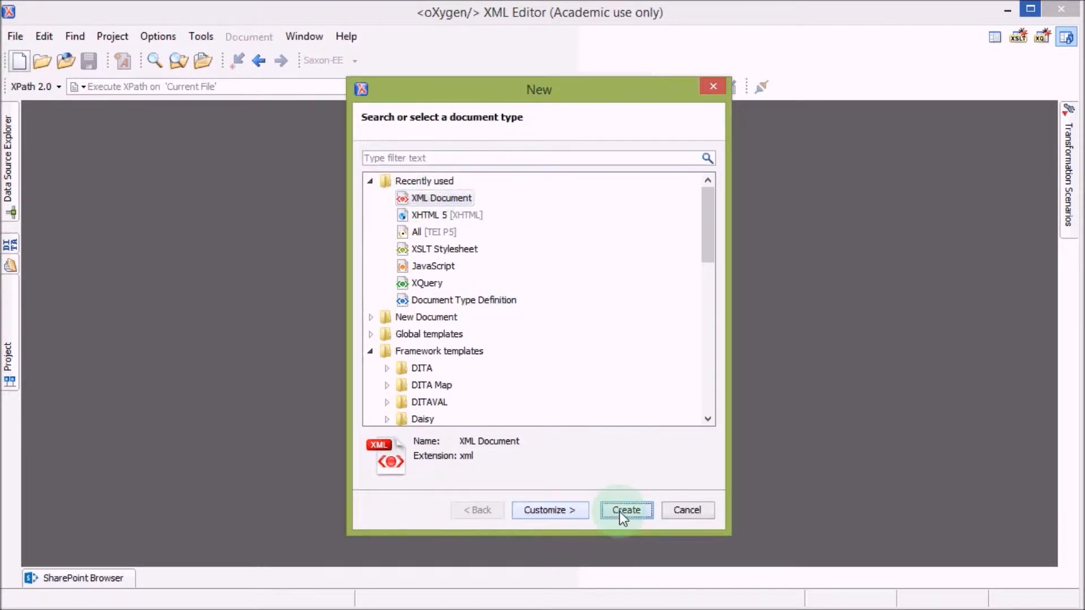
Create the empty XML document and run Check Well-Formedness, which reports a missing root element
left_click(625, 510)
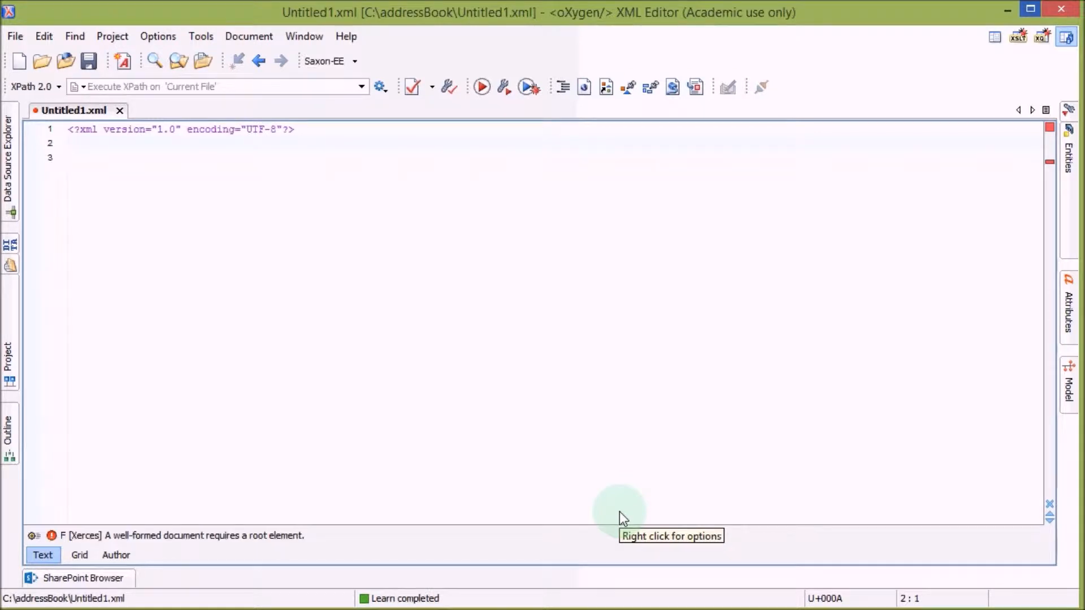
mouse_move(105, 172)
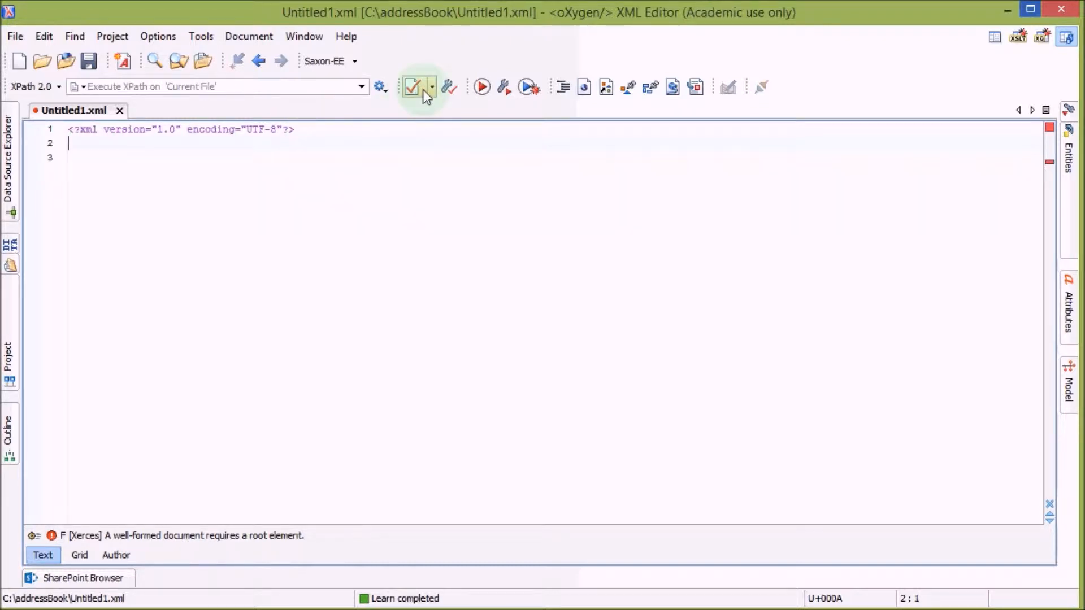
mouse_move(1052, 132)
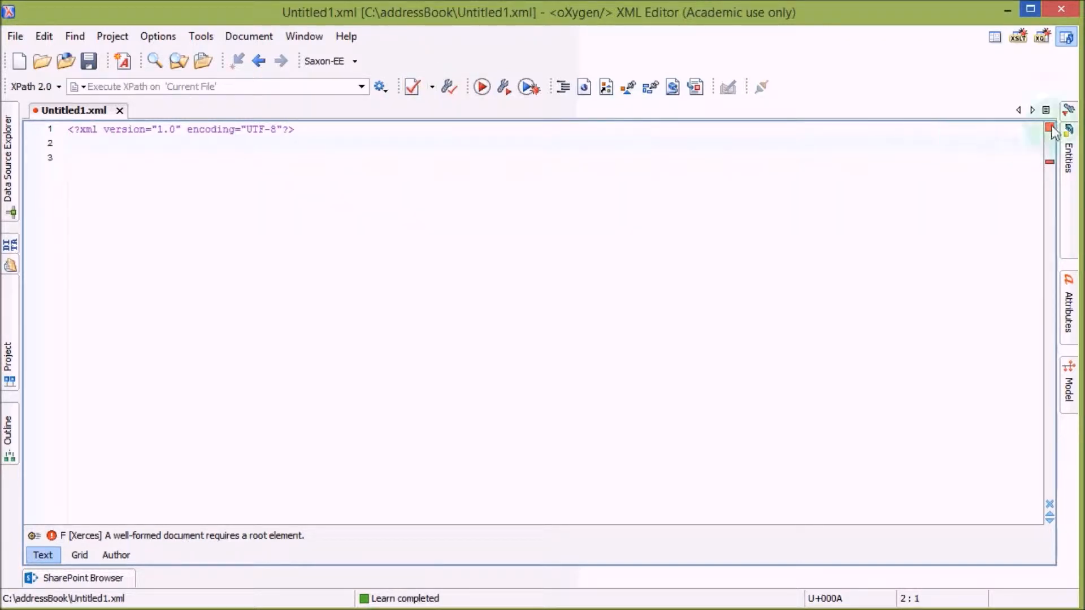
mouse_move(611, 128)
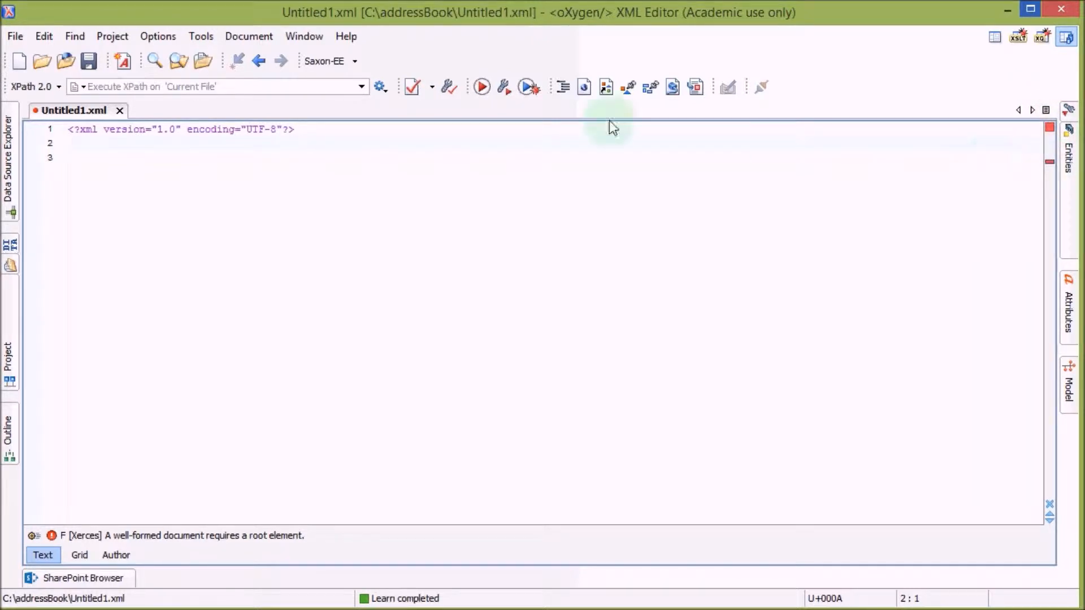
left_click(431, 86)
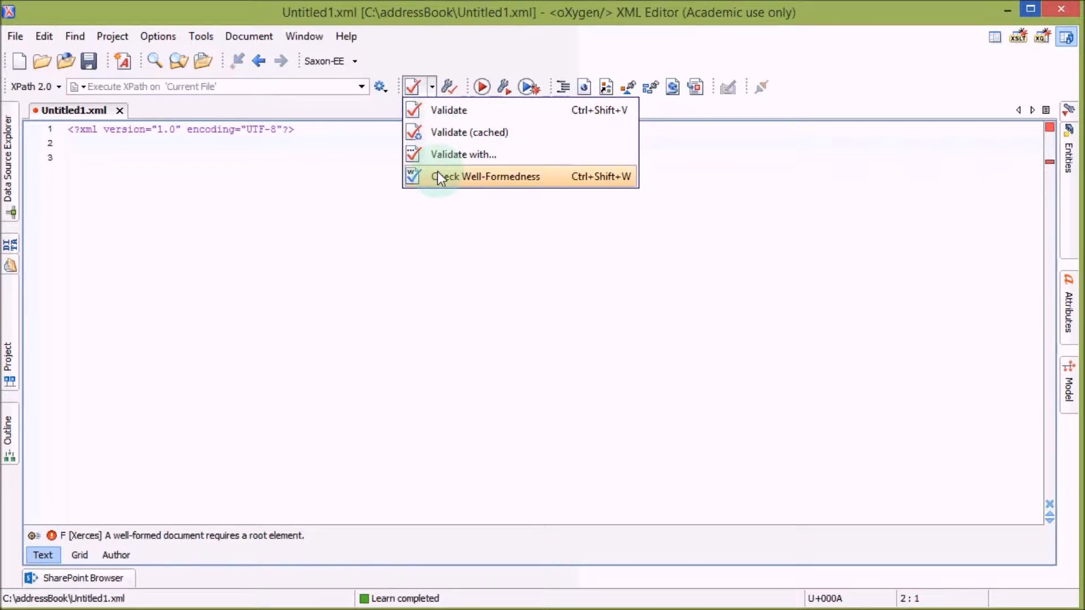
left_click(485, 176)
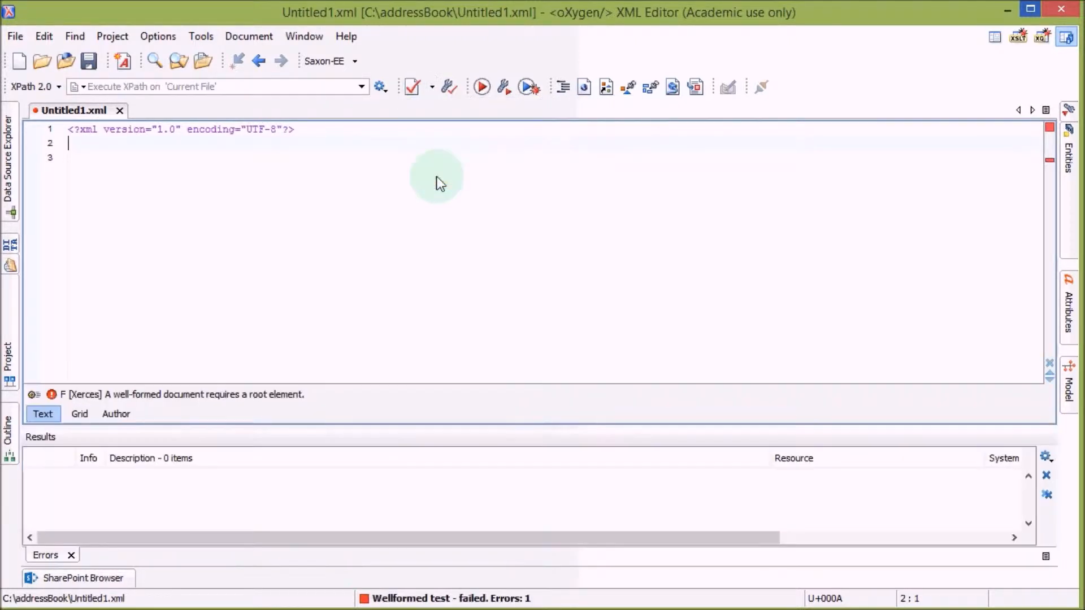
left_click(82, 394)
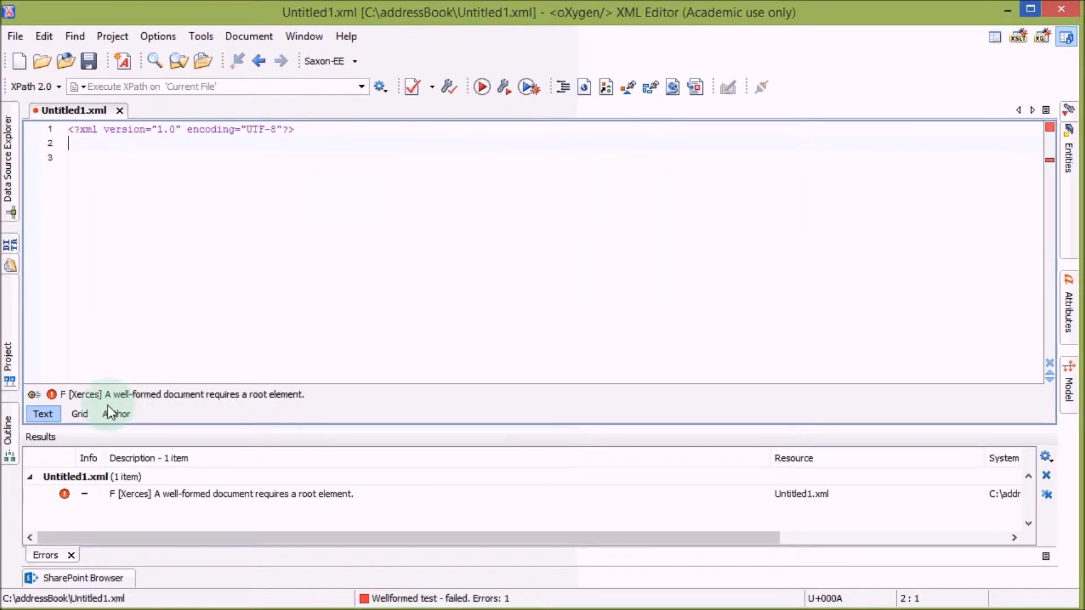
mouse_move(291, 416)
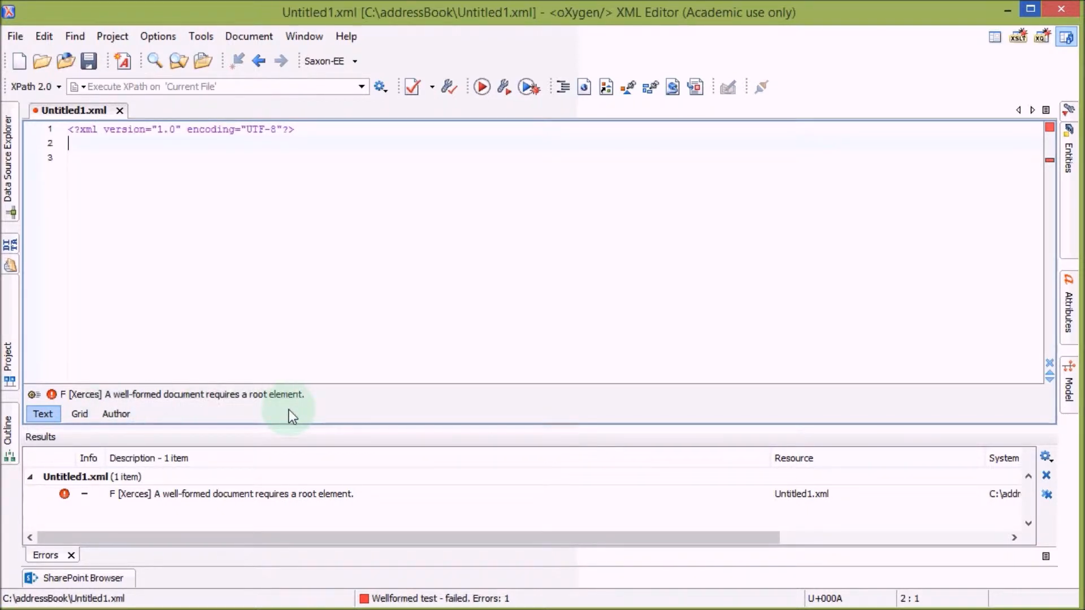
mouse_move(270, 406)
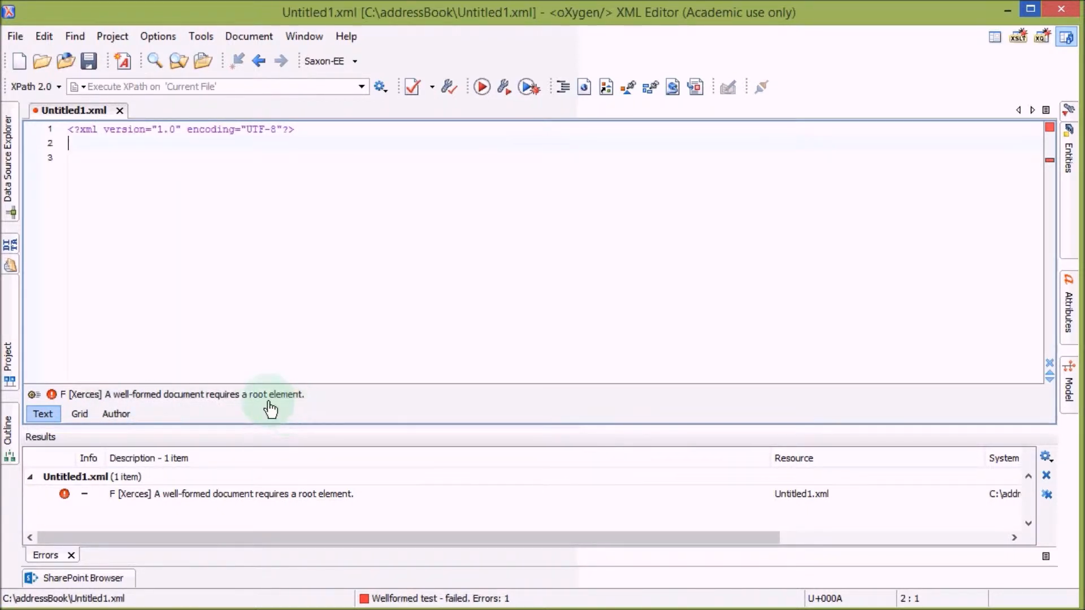
mouse_move(151, 192)
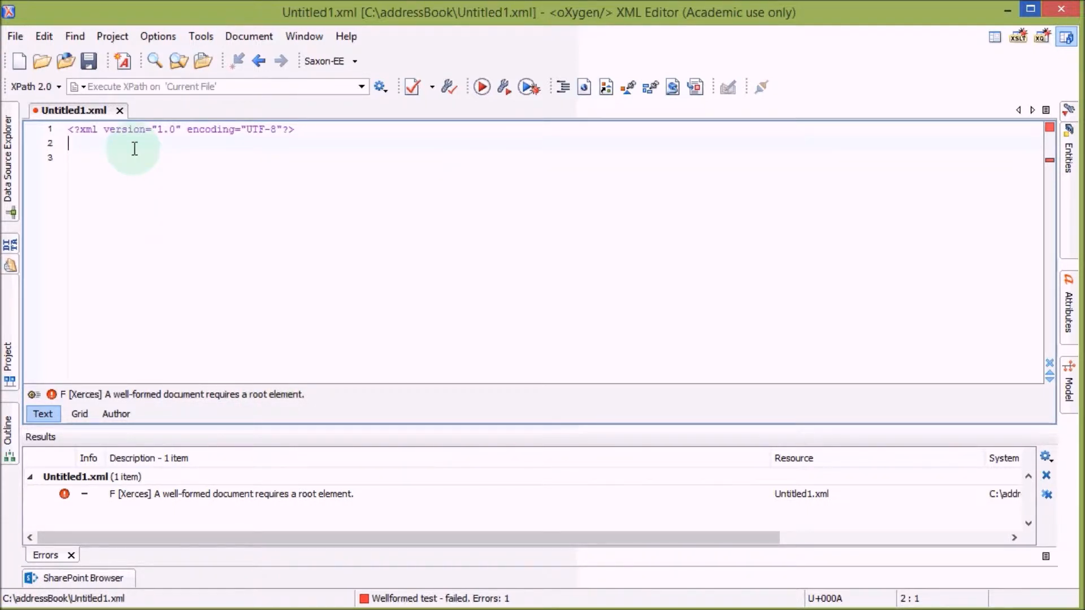
Type the <addressBook> root element and recheck well-formedness
type("<addres")
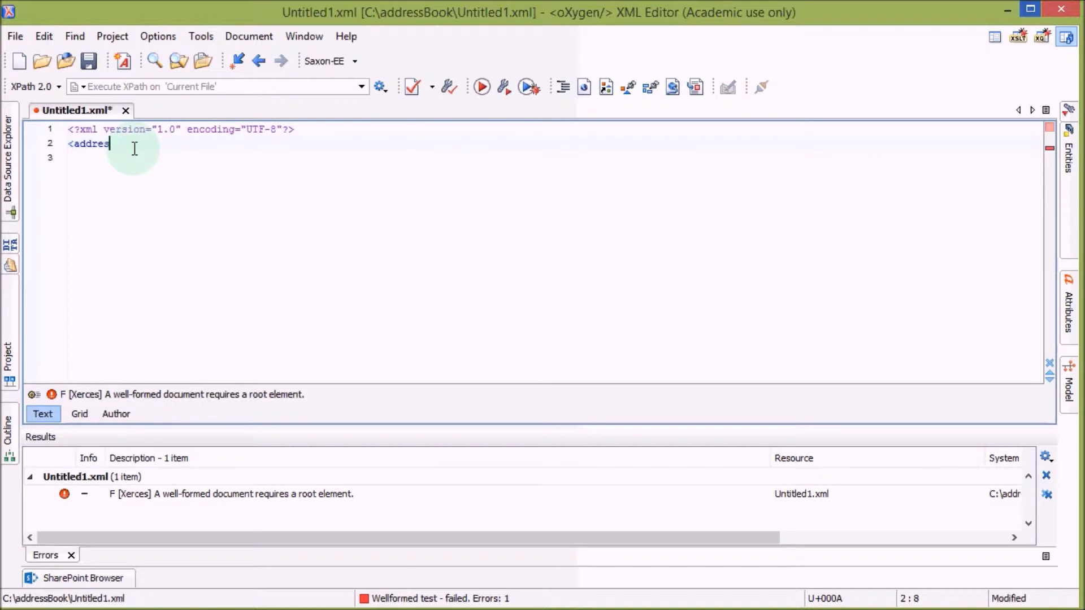
type("sBook")
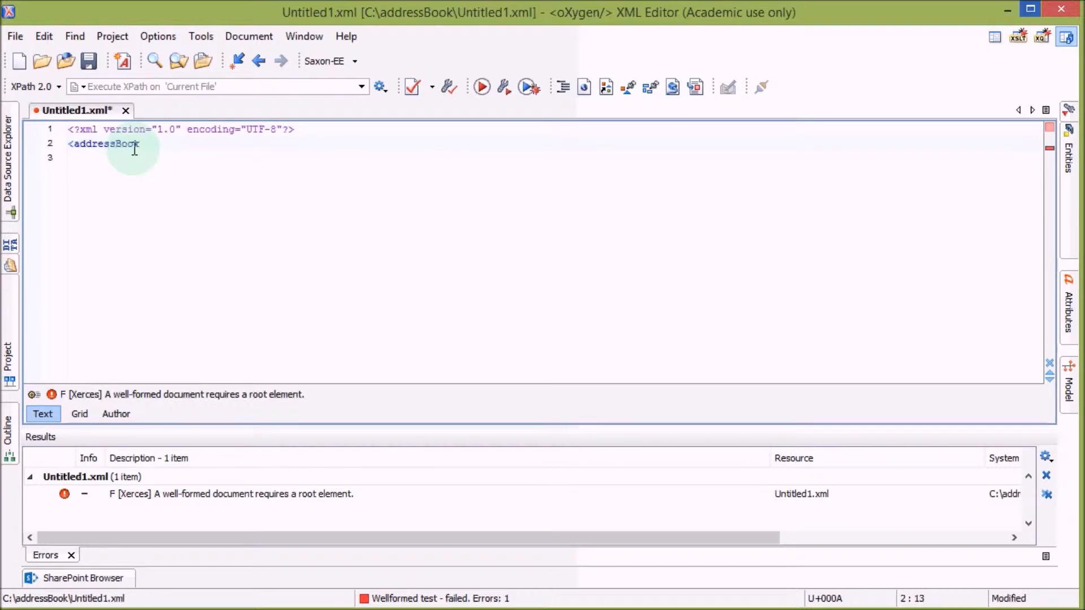
type(">")
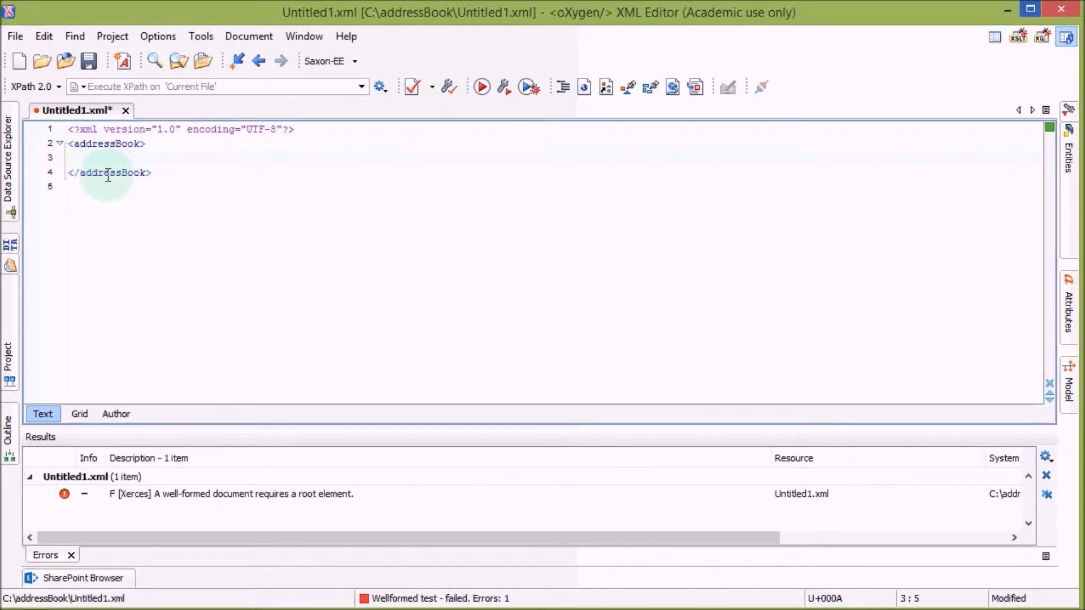
mouse_move(412, 86)
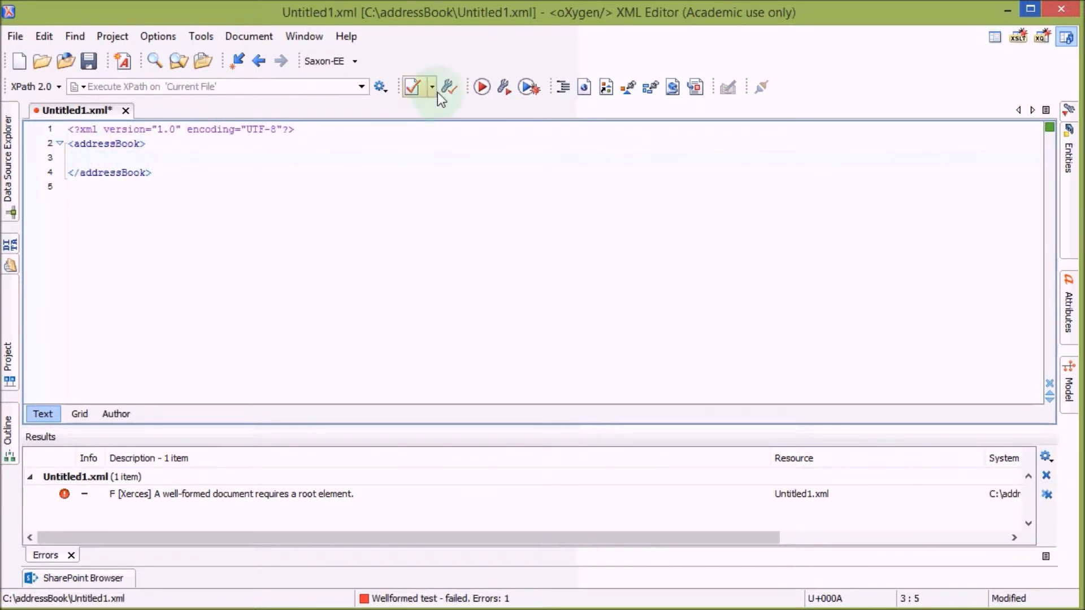
left_click(431, 86)
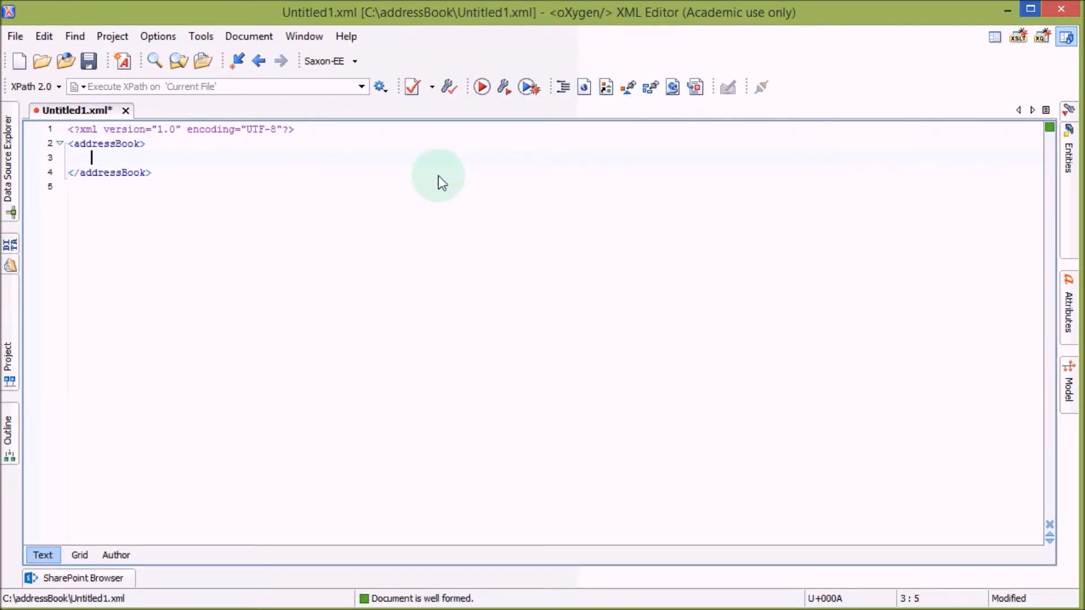
mouse_move(426, 601)
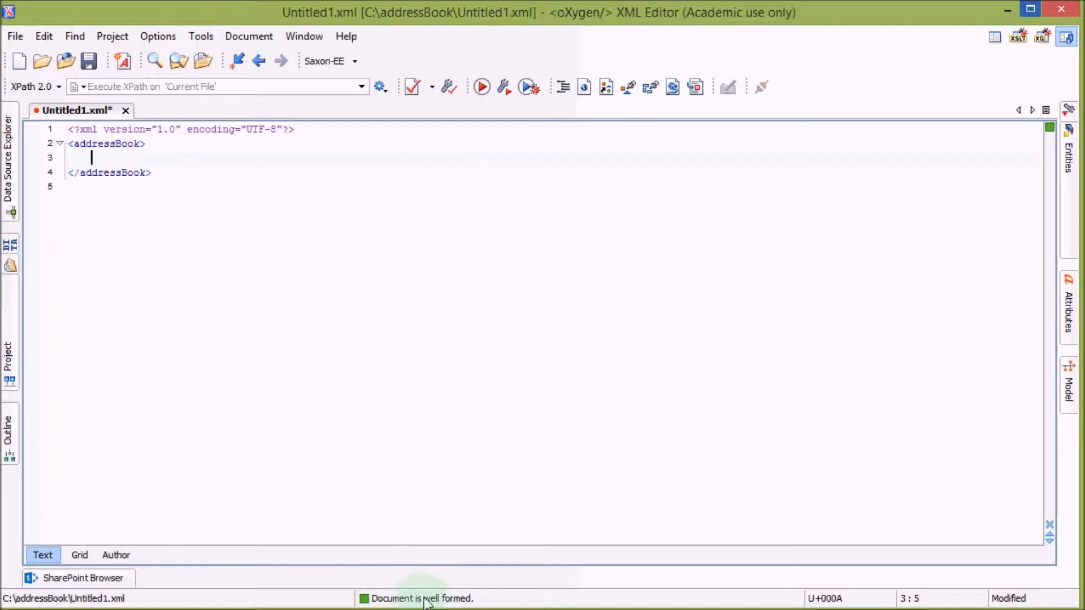
mouse_move(1001, 185)
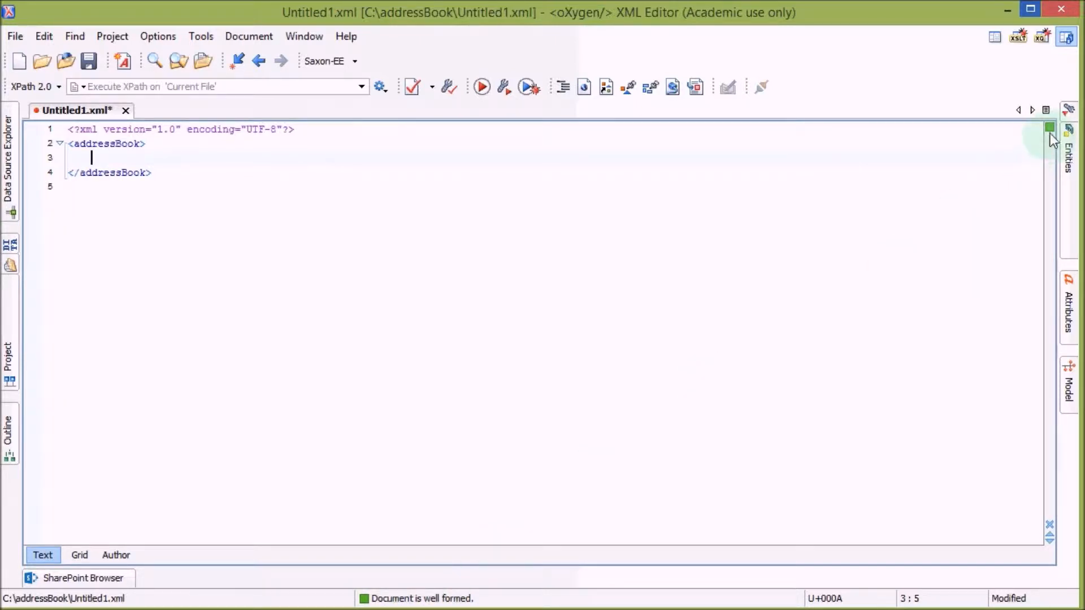
mouse_move(424, 191)
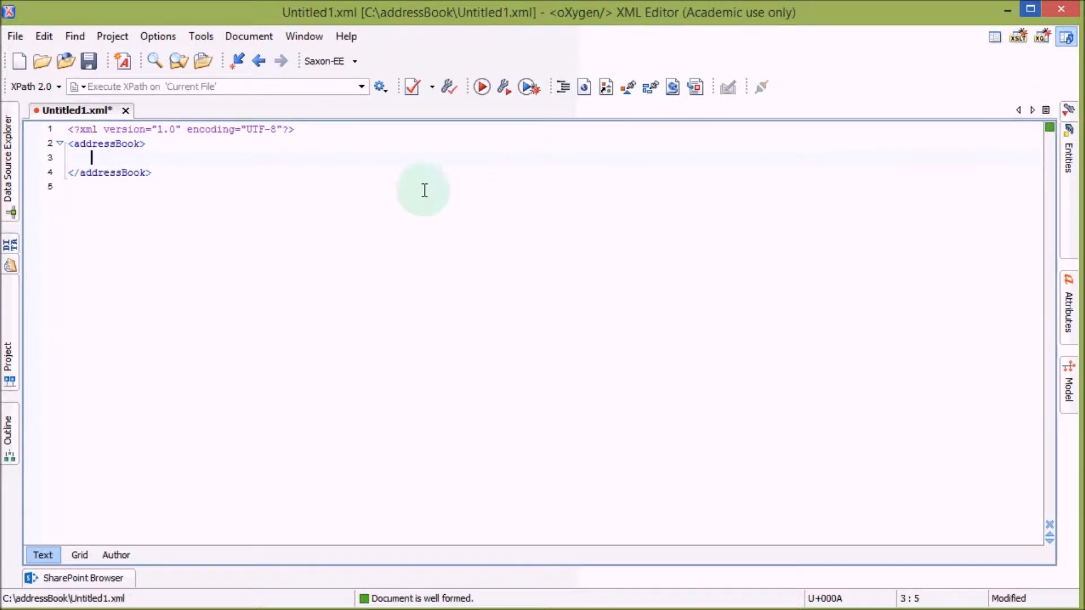
mouse_move(357, 188)
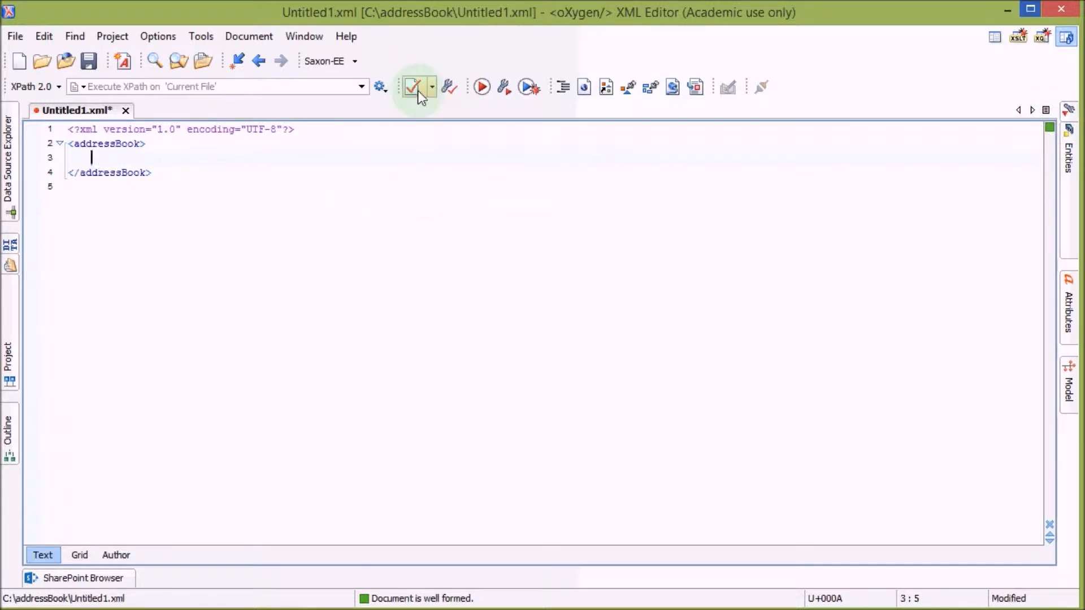
left_click(431, 87)
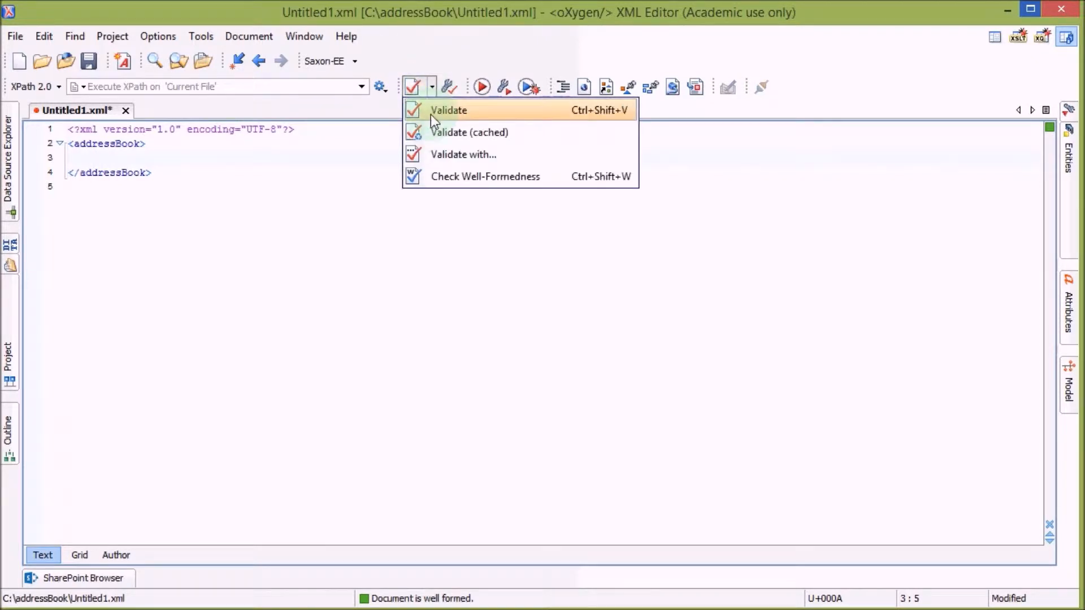
left_click(449, 110)
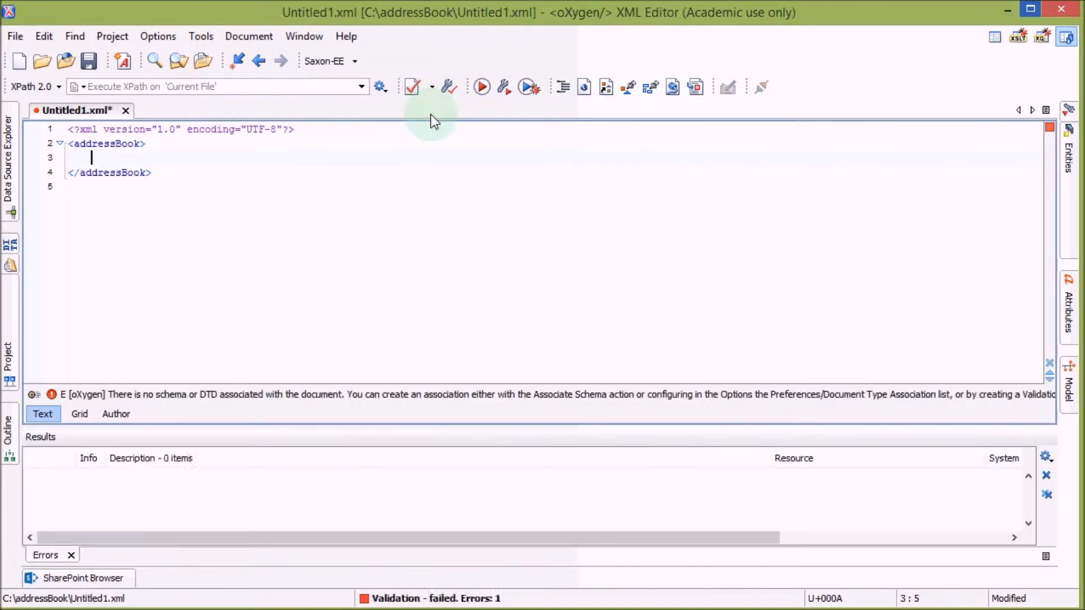
left_click(412, 87)
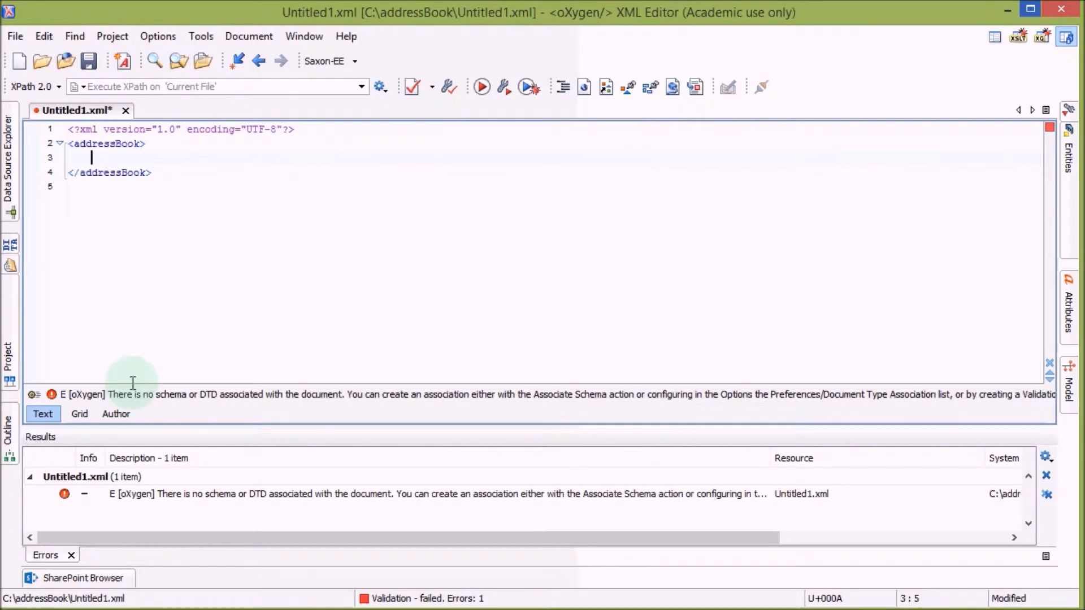
mouse_move(251, 405)
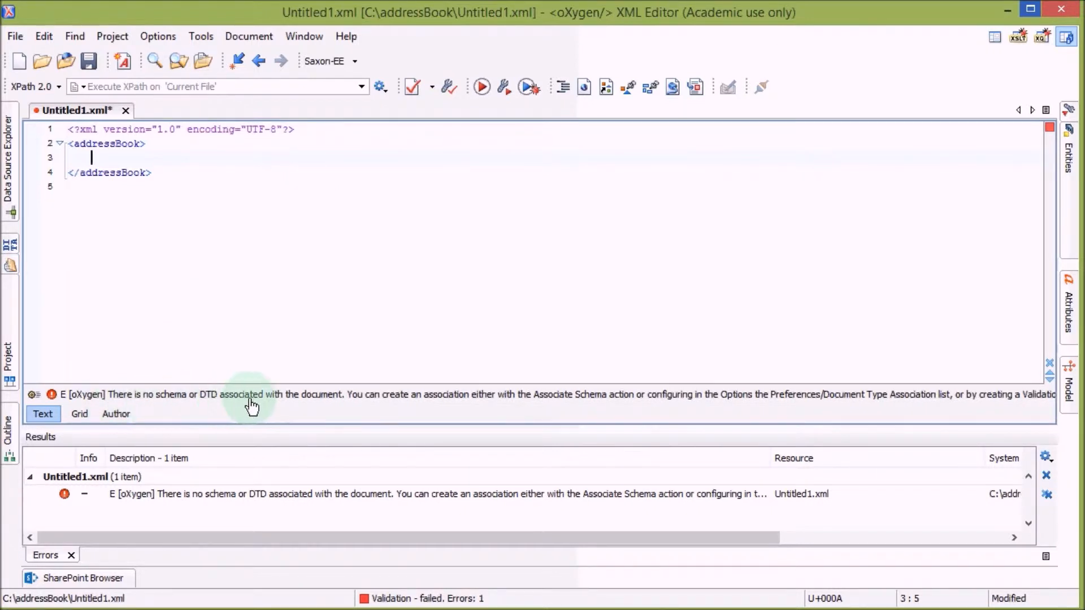
mouse_move(335, 402)
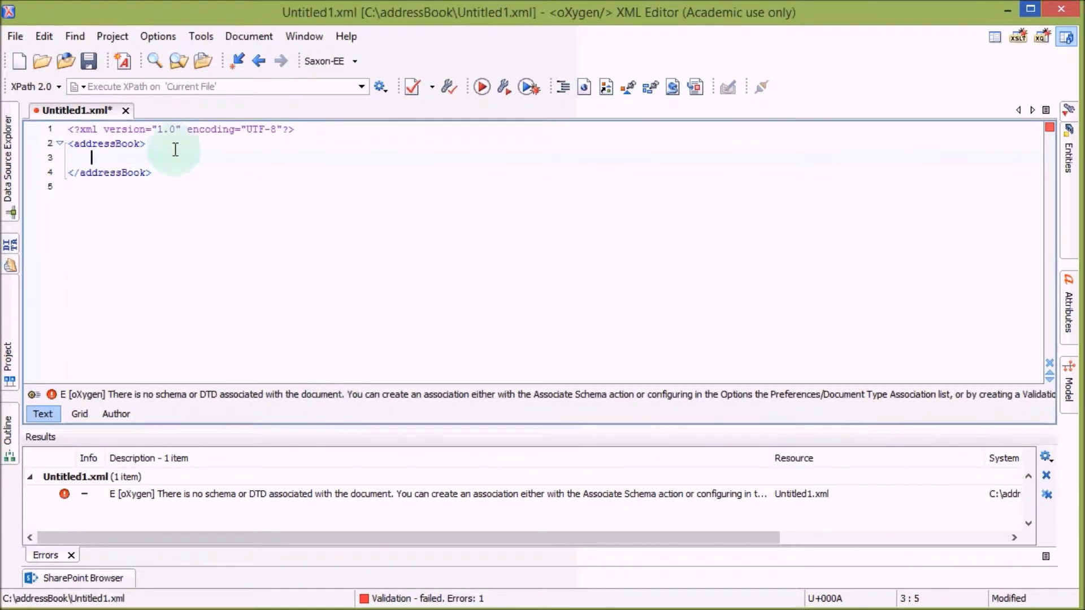
left_click(294, 129)
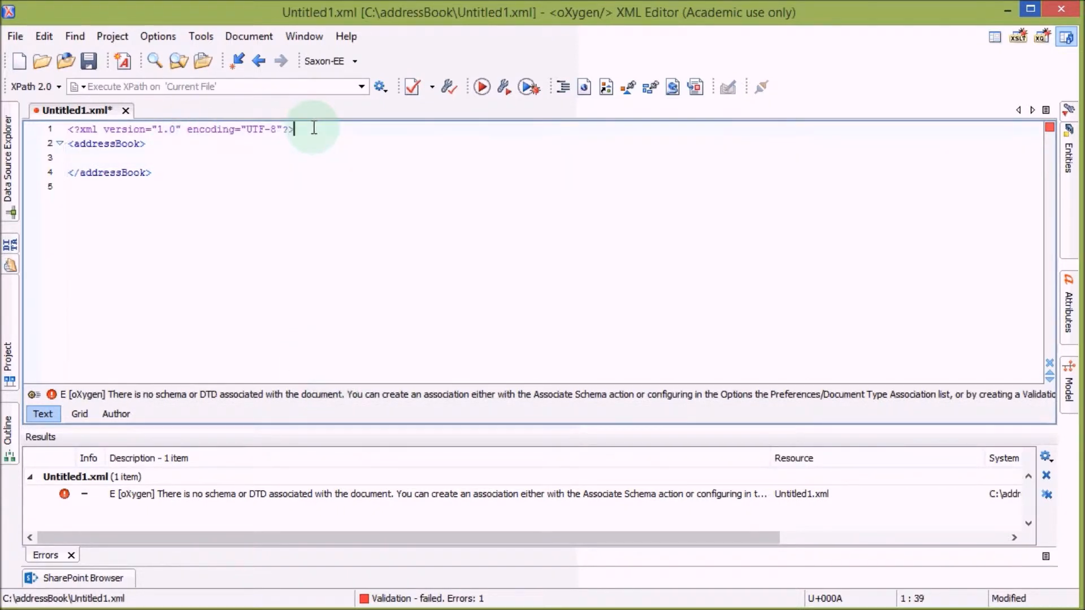
Insert an empty <!DOCTYPE addressBook[ ]> declaration below the XML declaration
key("Return")
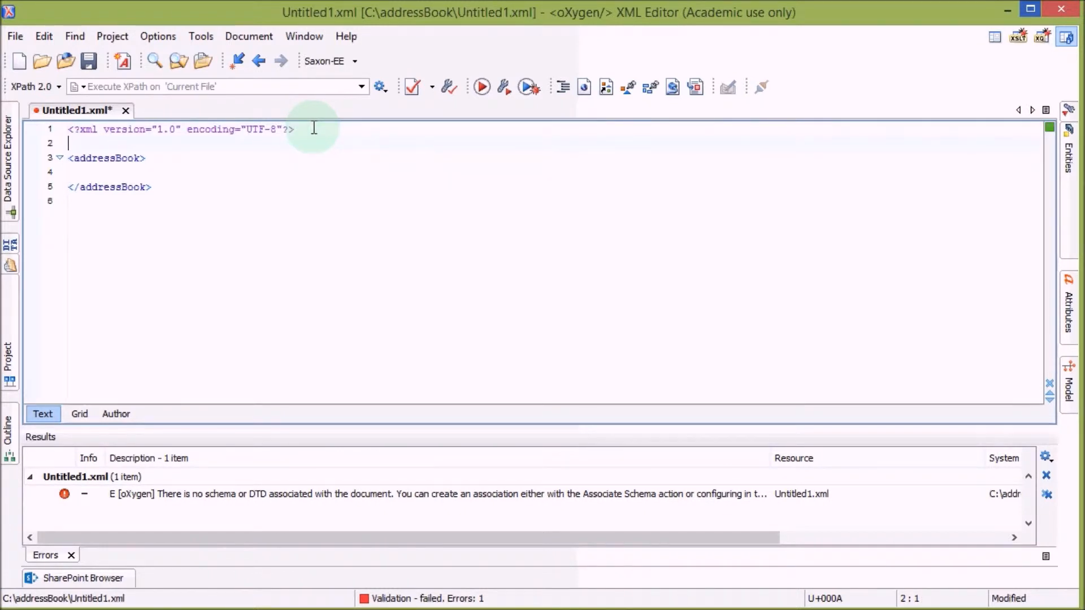
type("<!")
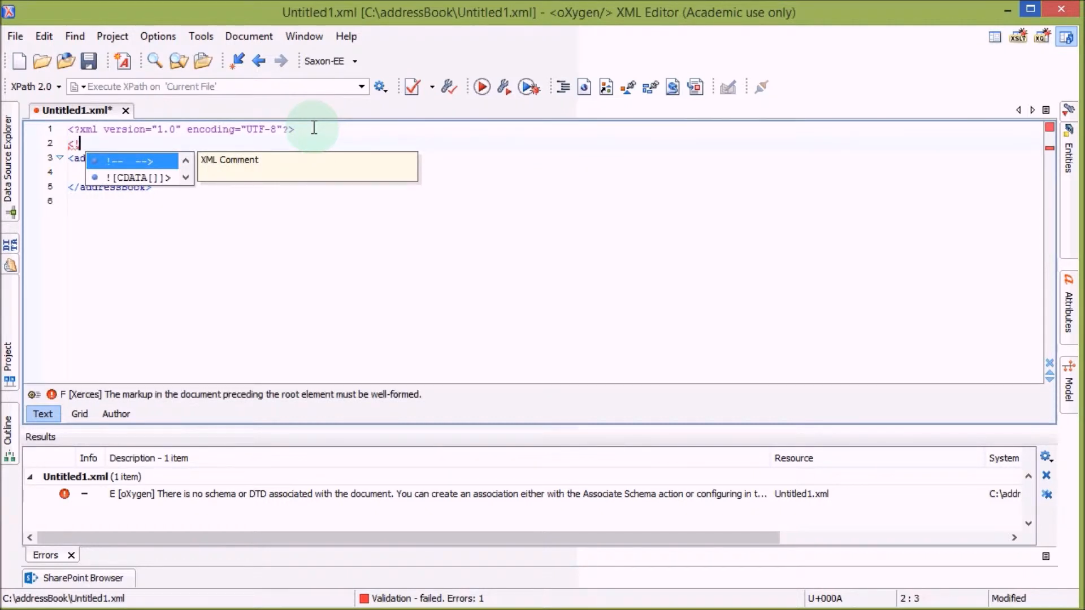
type("DOC")
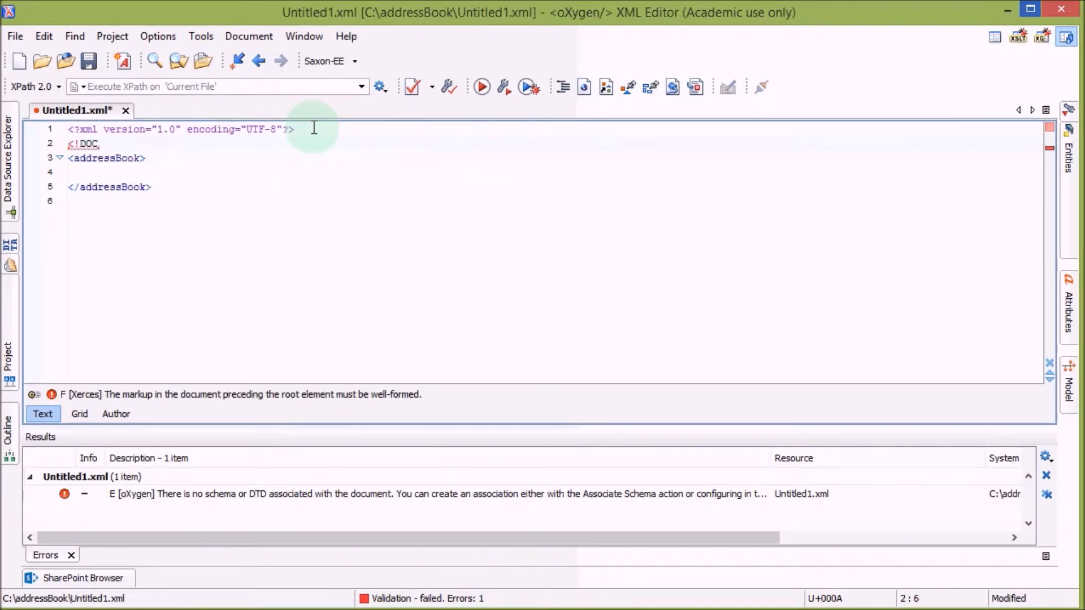
type("TYPE")
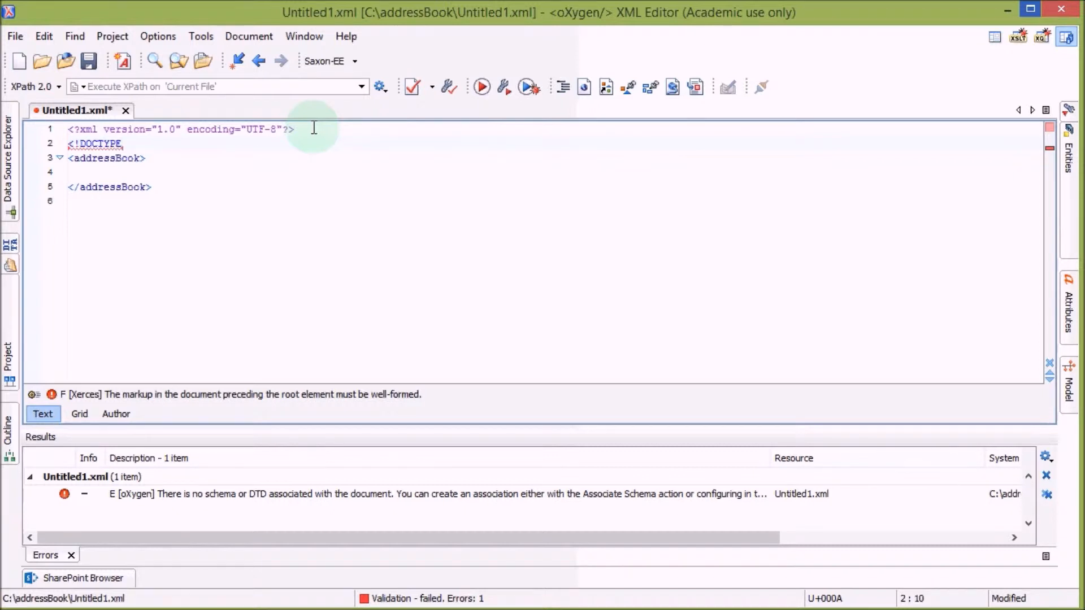
type("address")
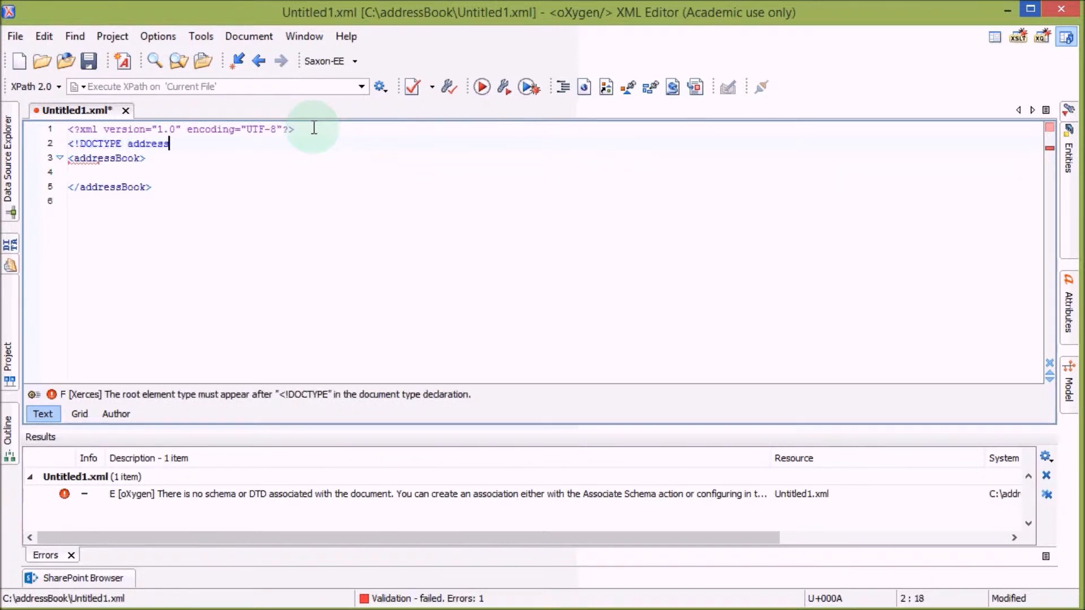
type("Book")
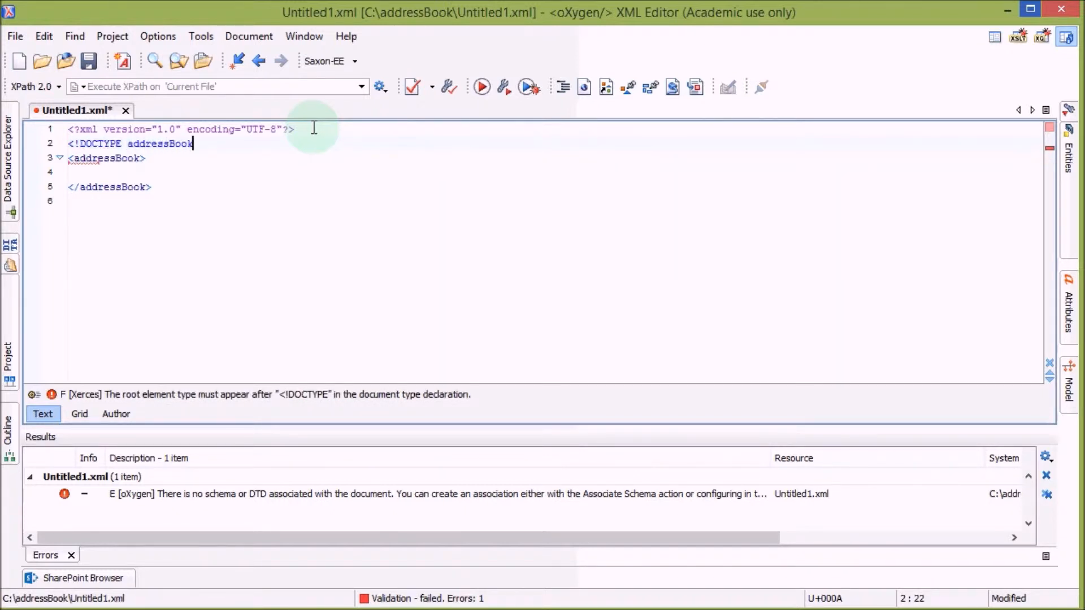
type("[")
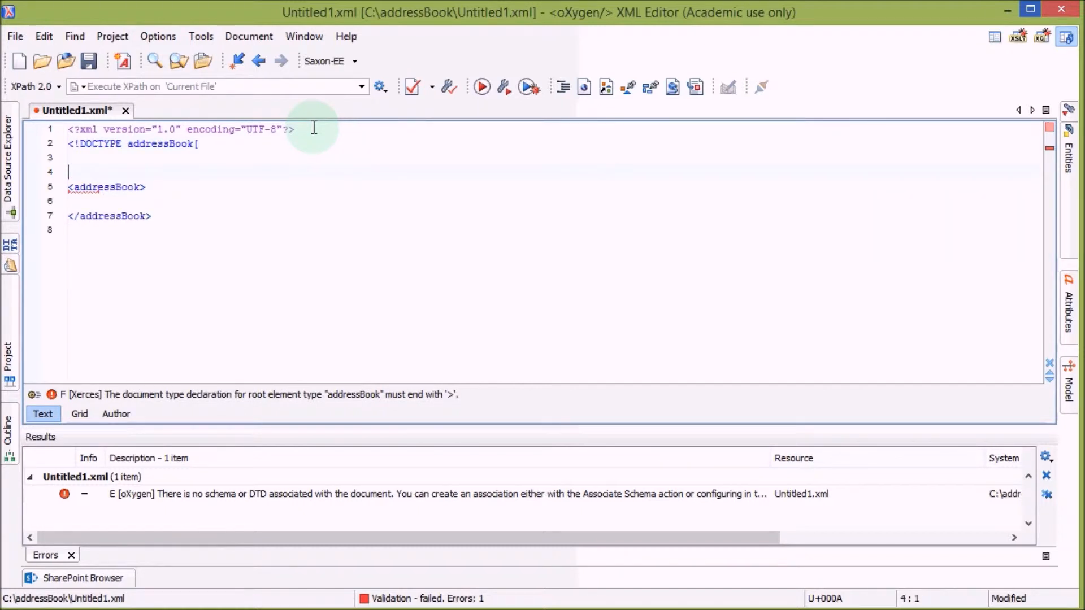
type("]>")
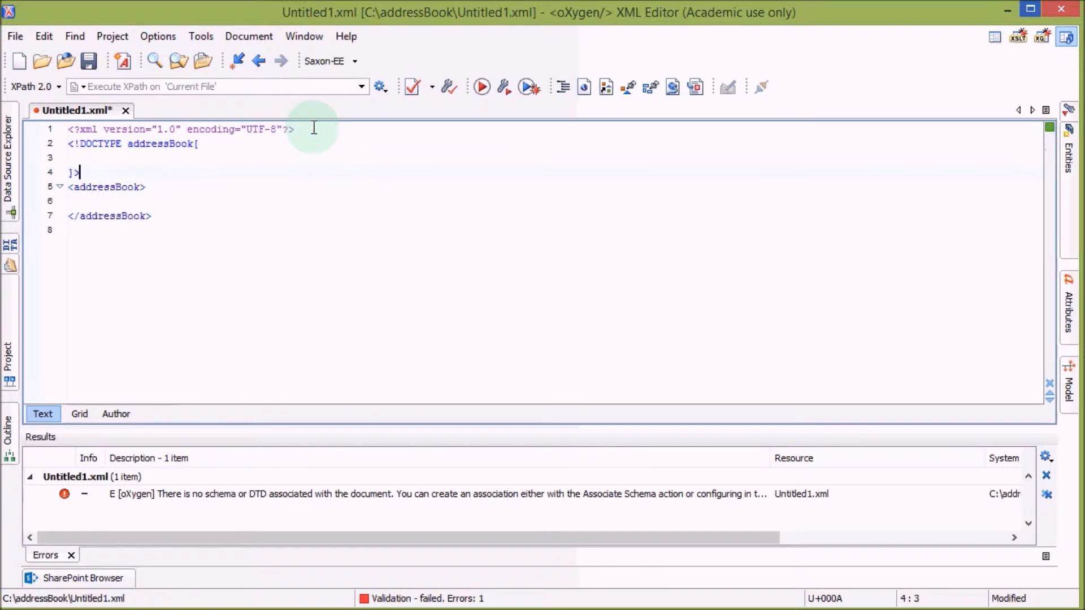
key("Return")
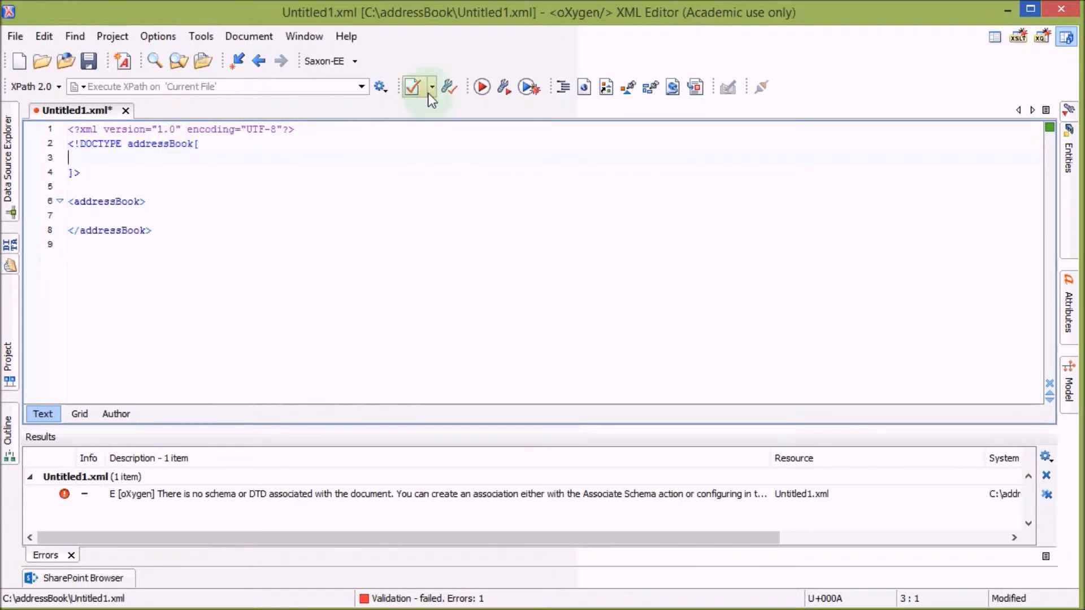
Type <!ELEMENT addressBook(#PCDATA)> inside the DOCTYPE brackets
left_click(432, 86)
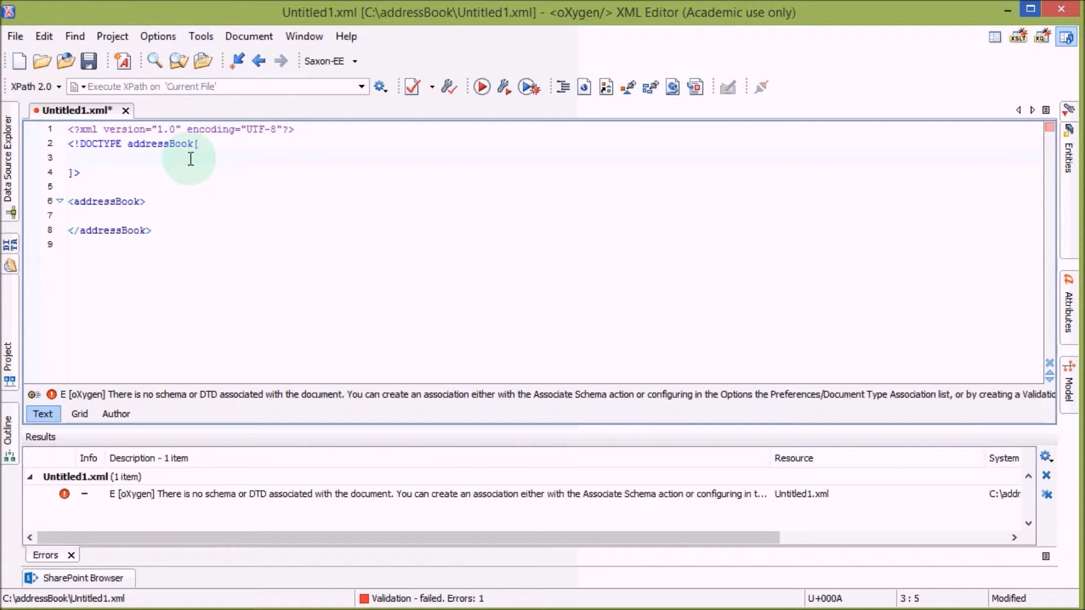
type("<!ELEMENT")
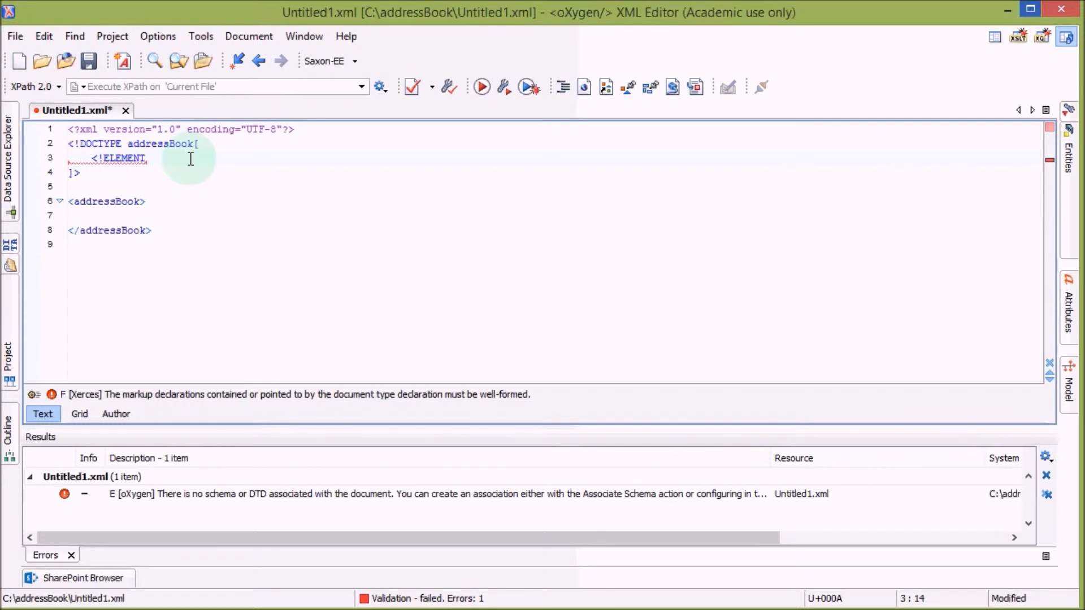
type("address")
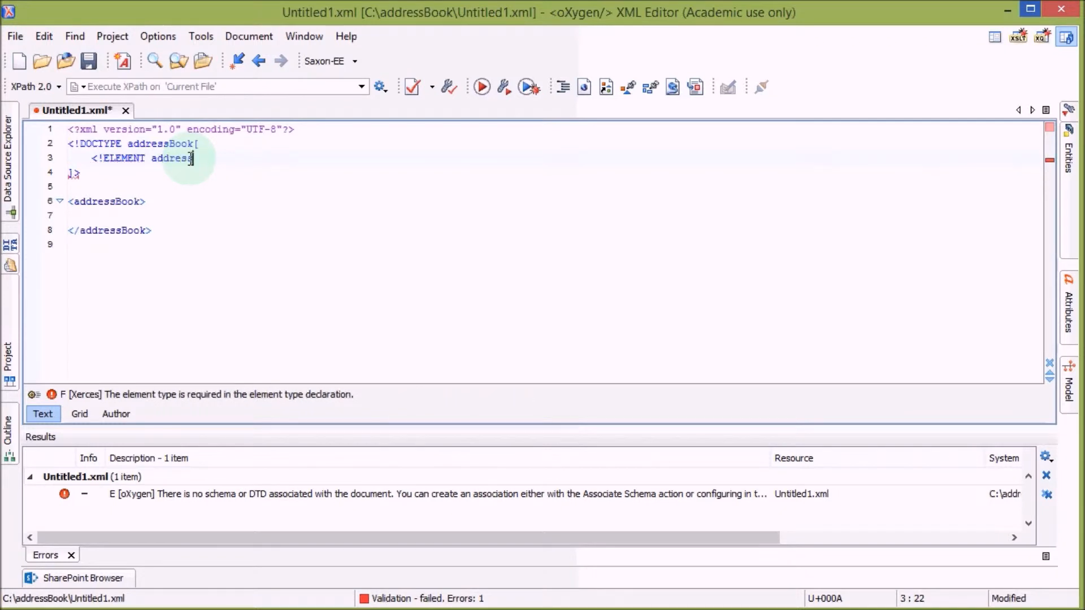
type("Book")
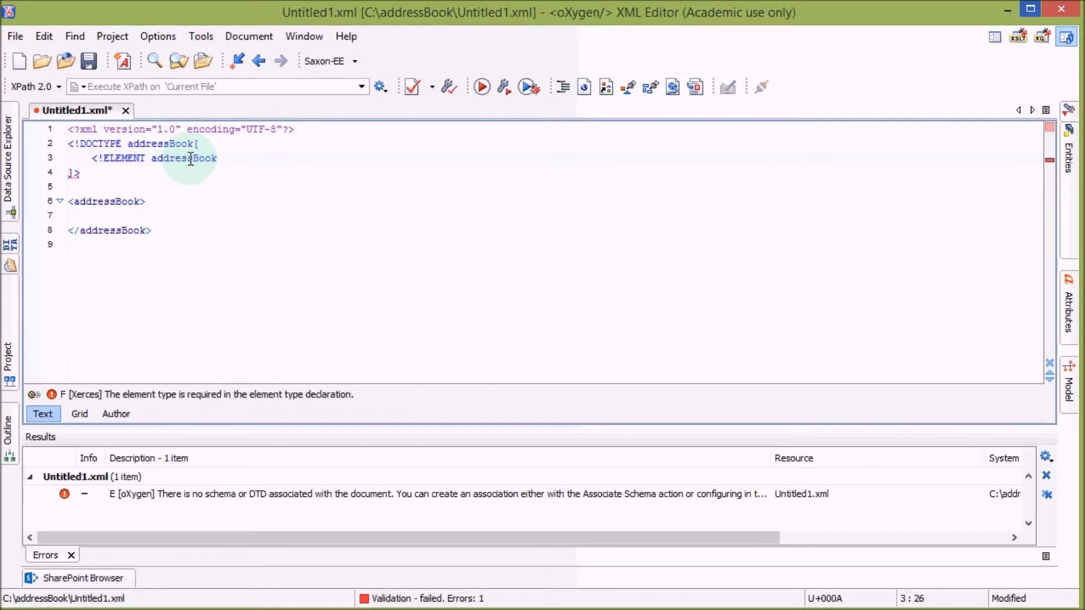
type("(")
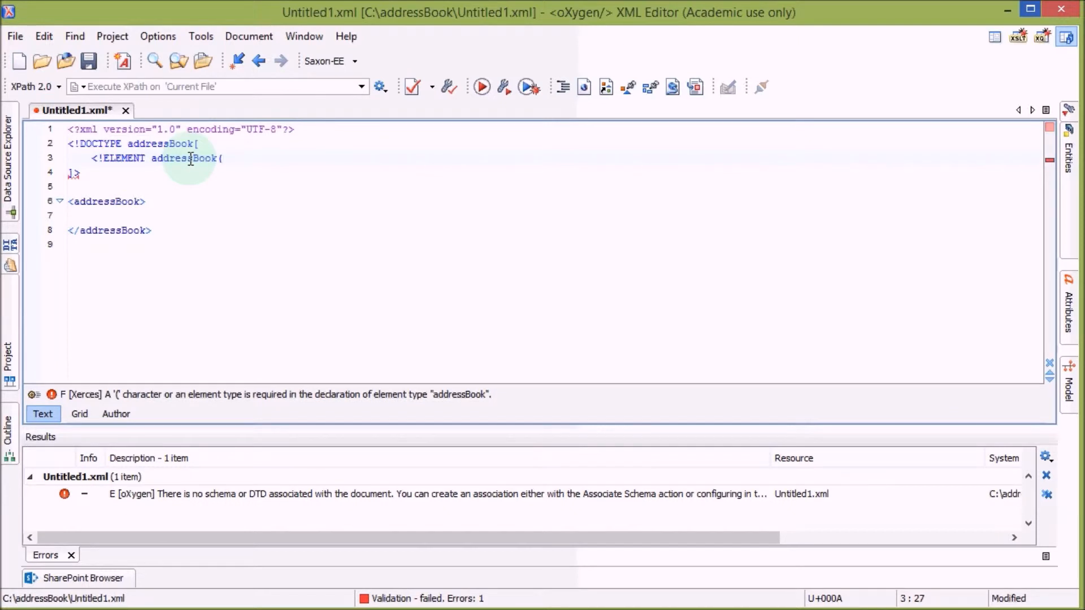
type("#PCDA")
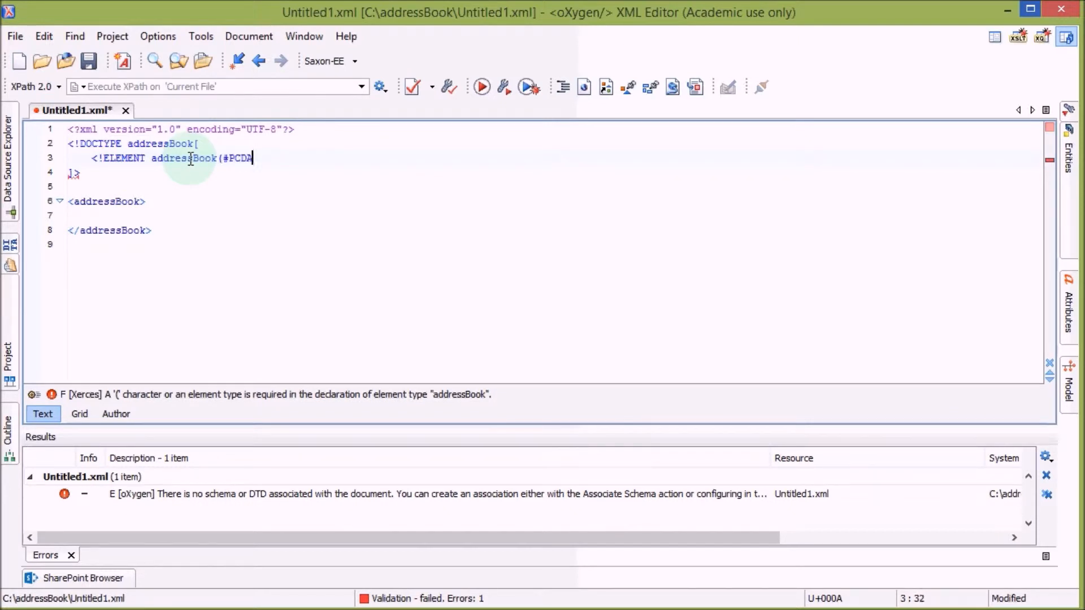
type("TA)>")
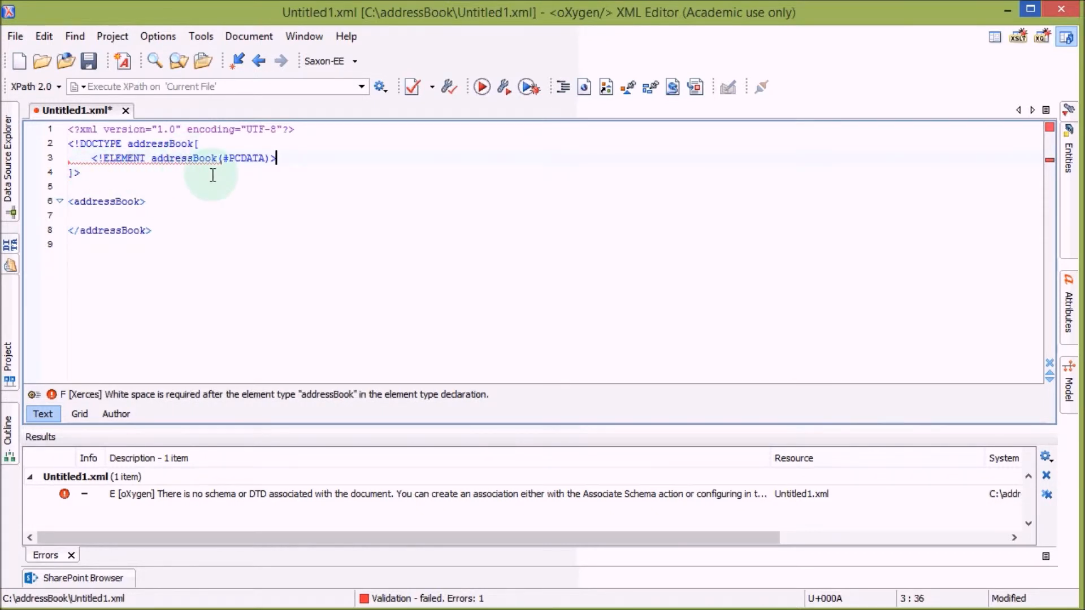
mouse_move(320, 172)
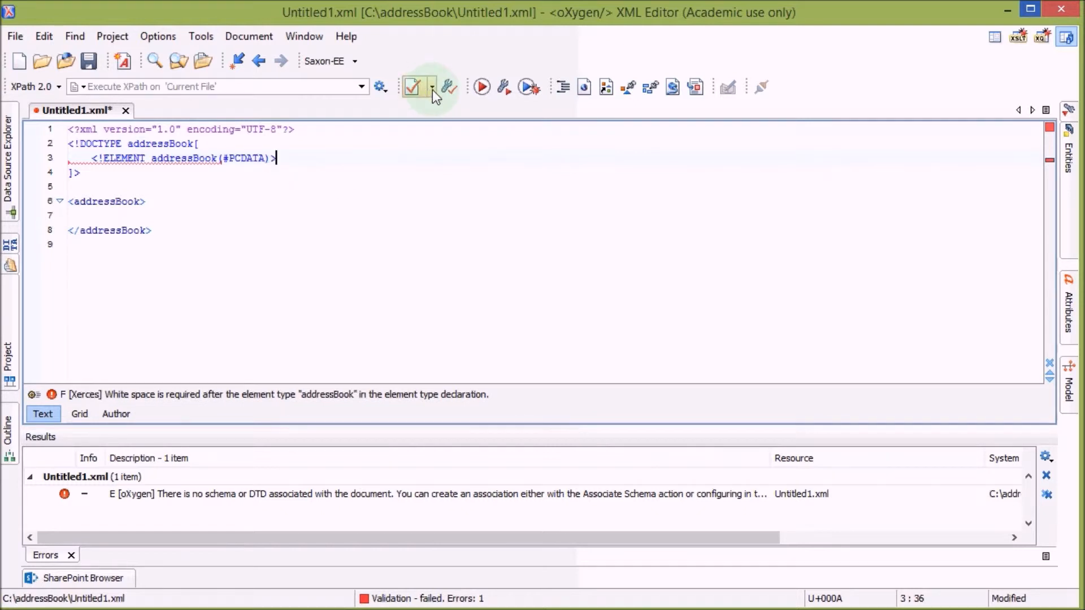
Add a space before (#PCDATA) and validate, getting 'Document is valid.'
left_click(412, 87)
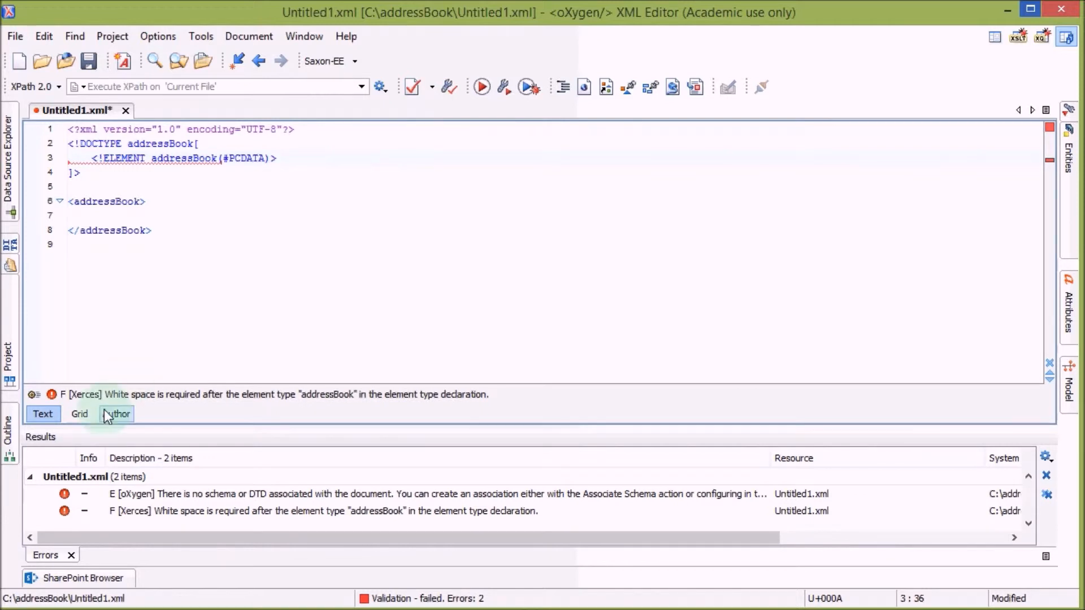
mouse_move(284, 404)
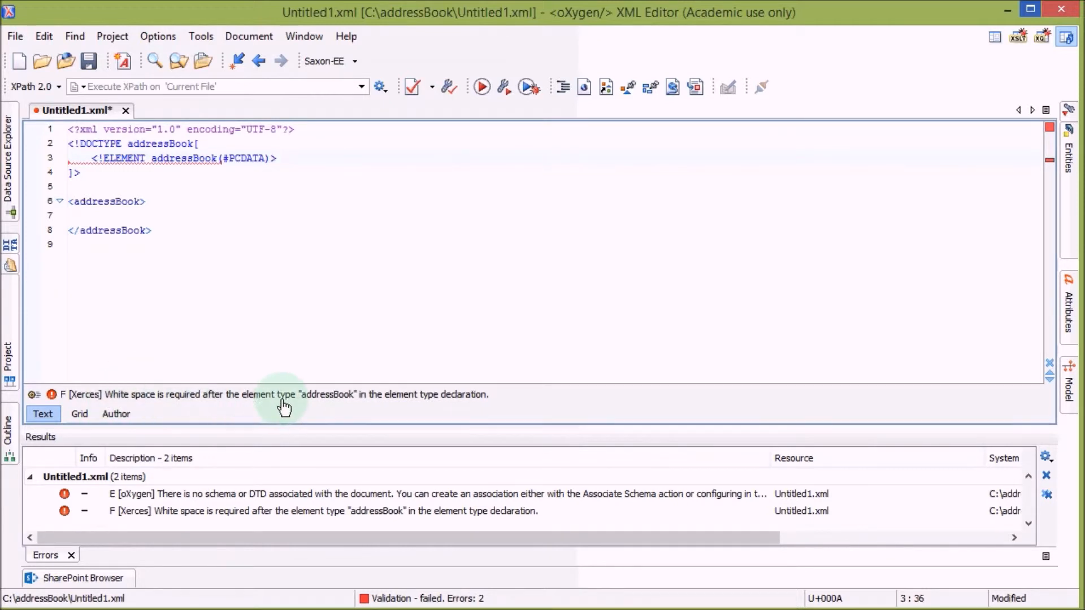
mouse_move(277, 243)
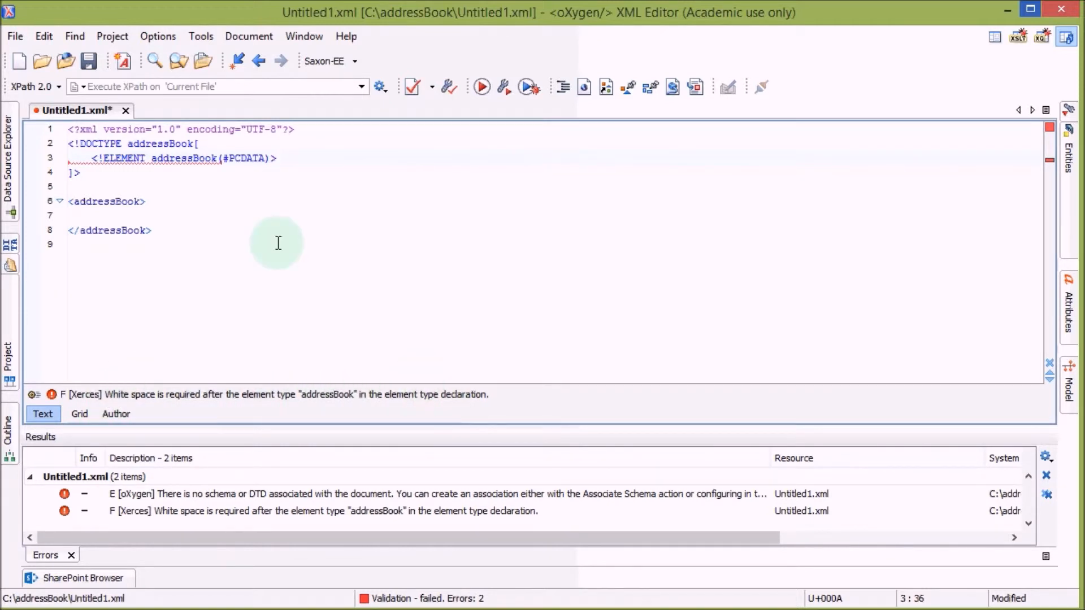
left_click(235, 158)
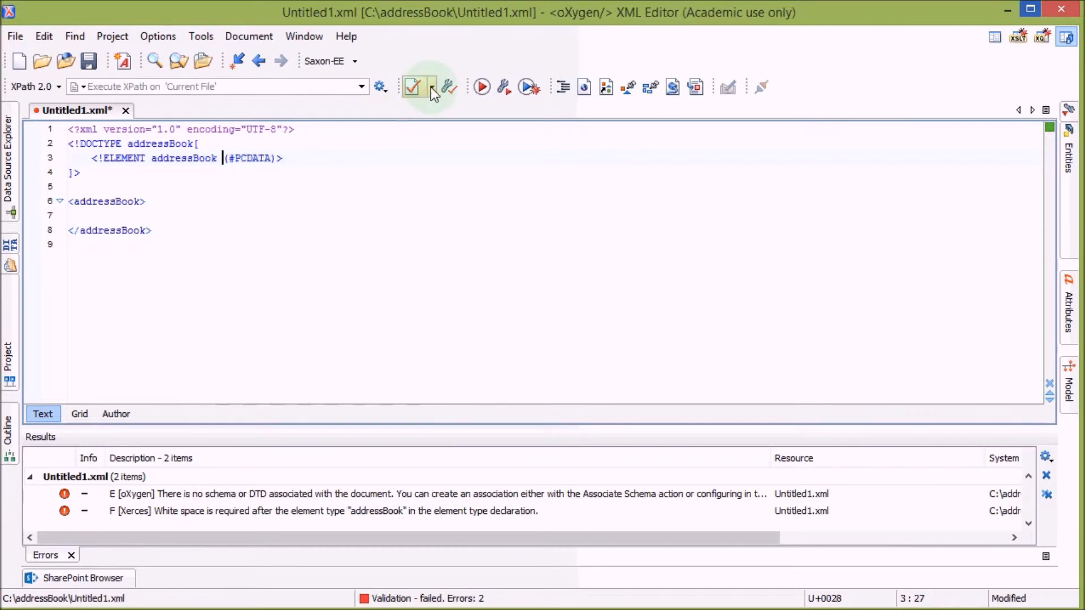
left_click(431, 87)
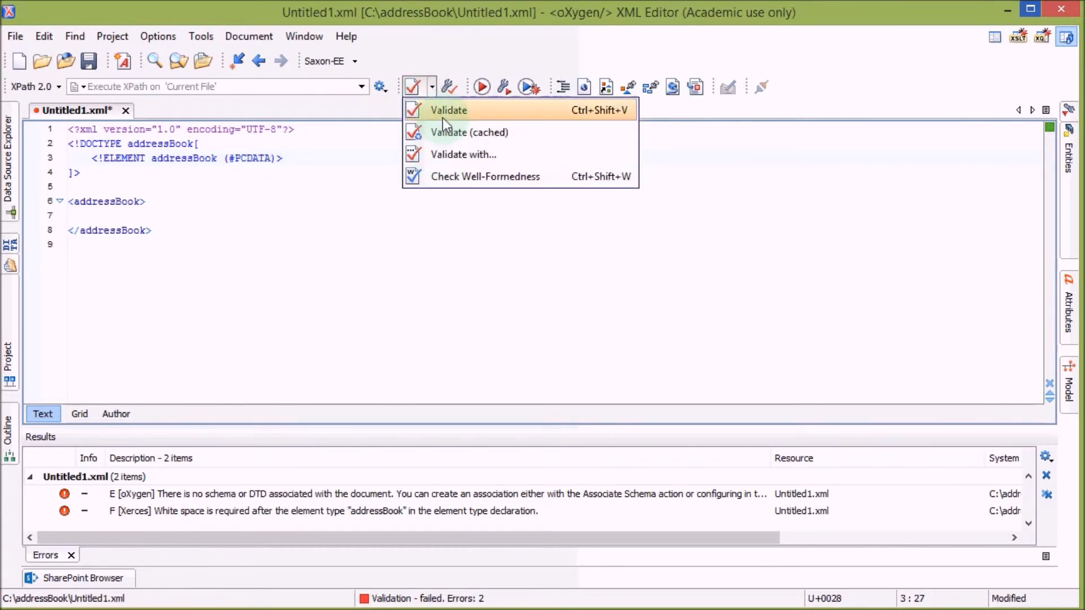
left_click(449, 110)
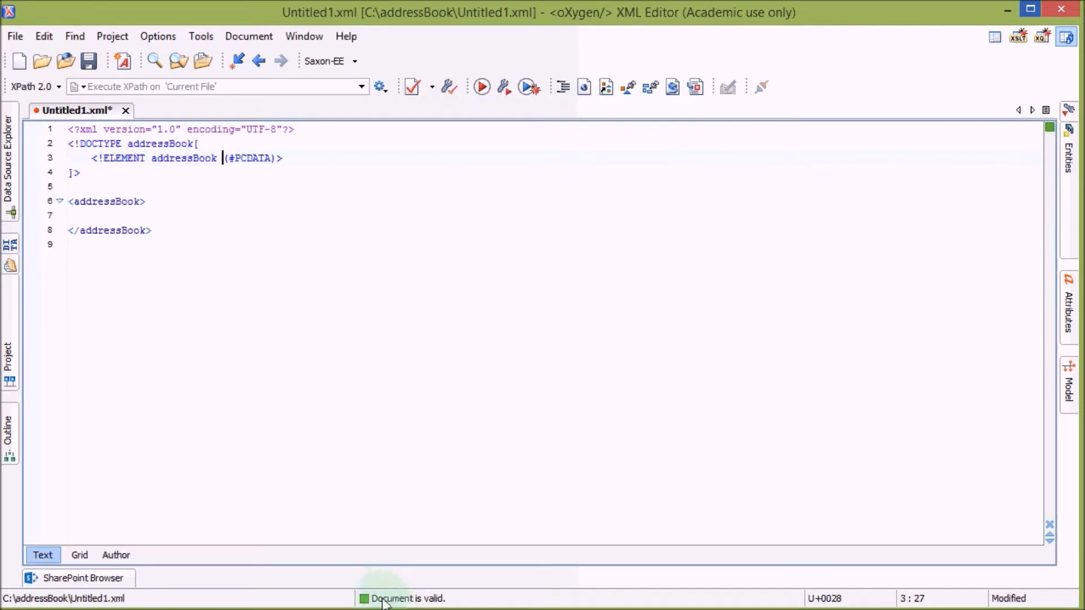
mouse_move(183, 237)
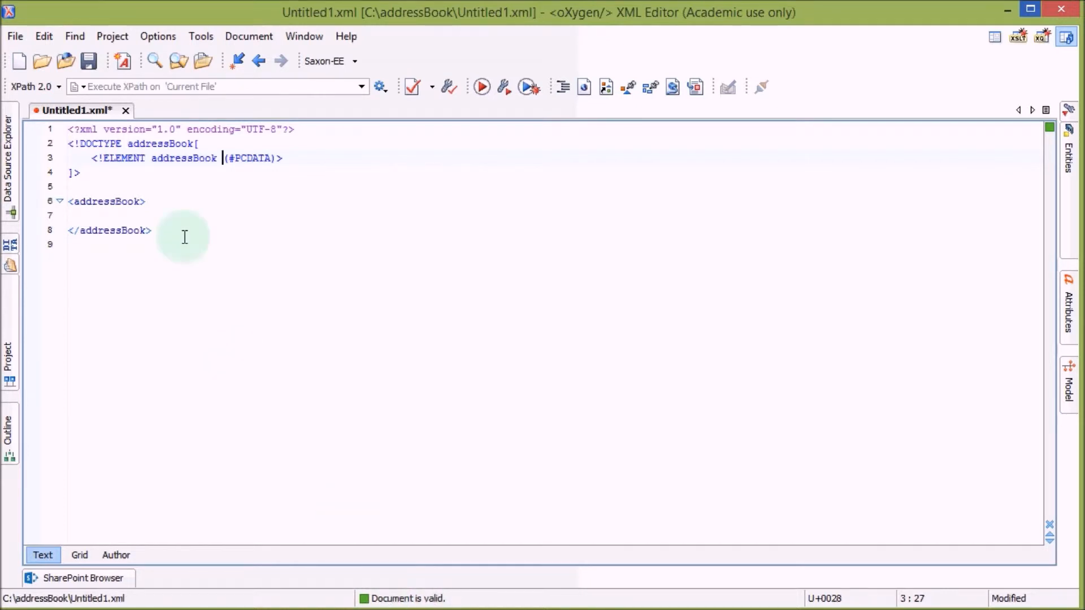
mouse_move(166, 179)
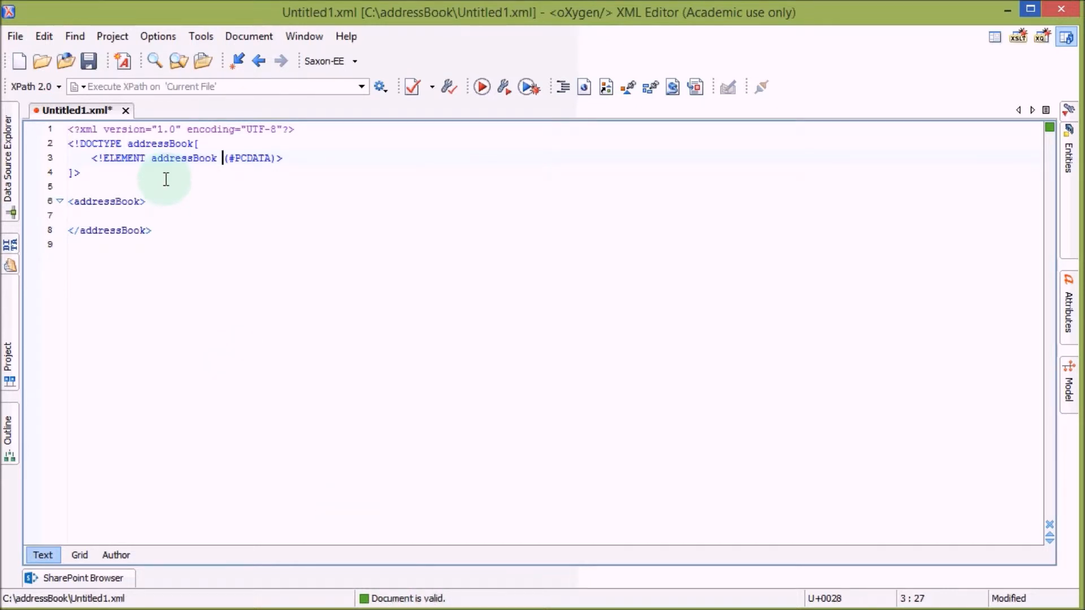
Rename the DOCTYPE root to ADDRESSBOOK and validate, producing a root-element mismatch error
left_click(196, 143)
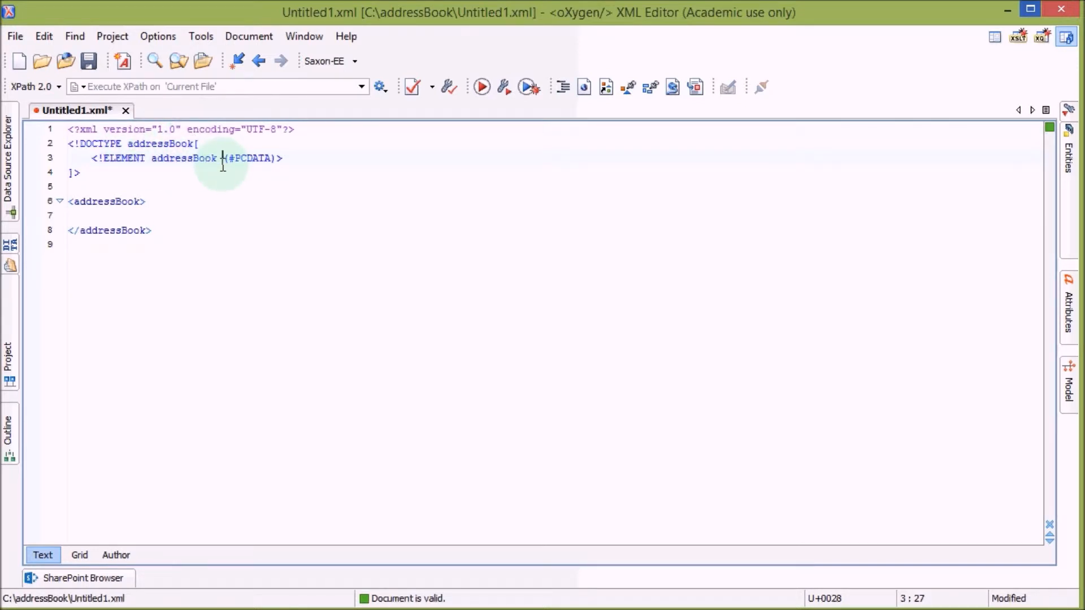
left_click(158, 144)
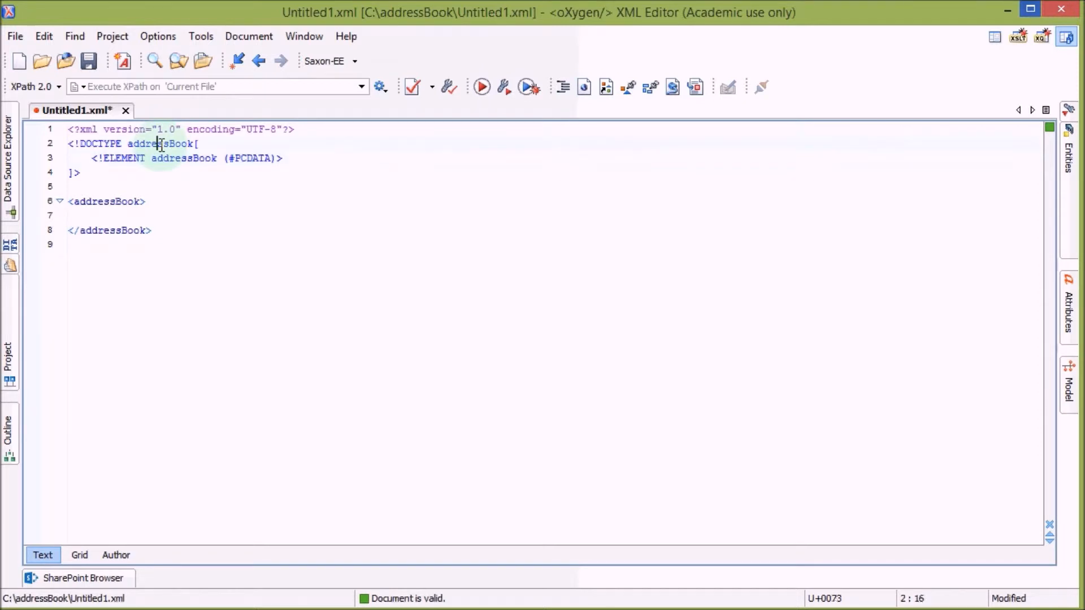
double_click(160, 143)
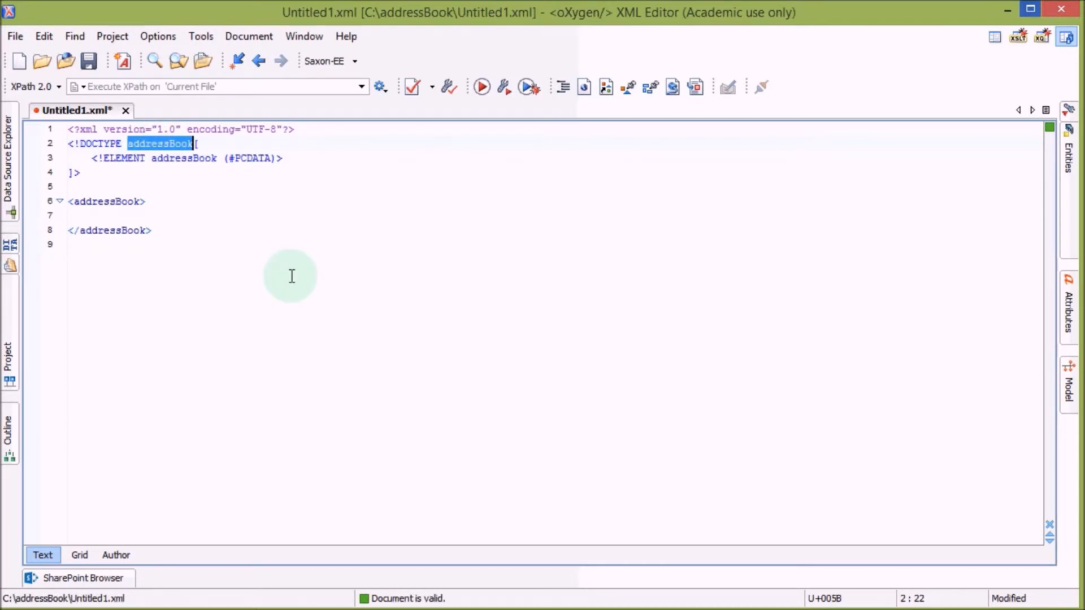
type("ADDRESS")
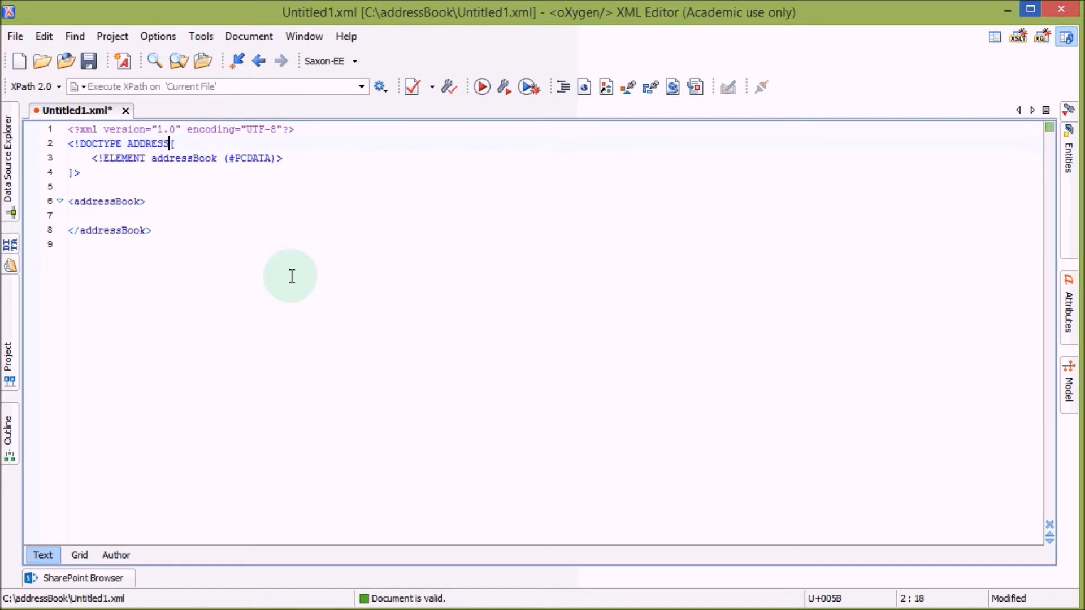
type("BOOK")
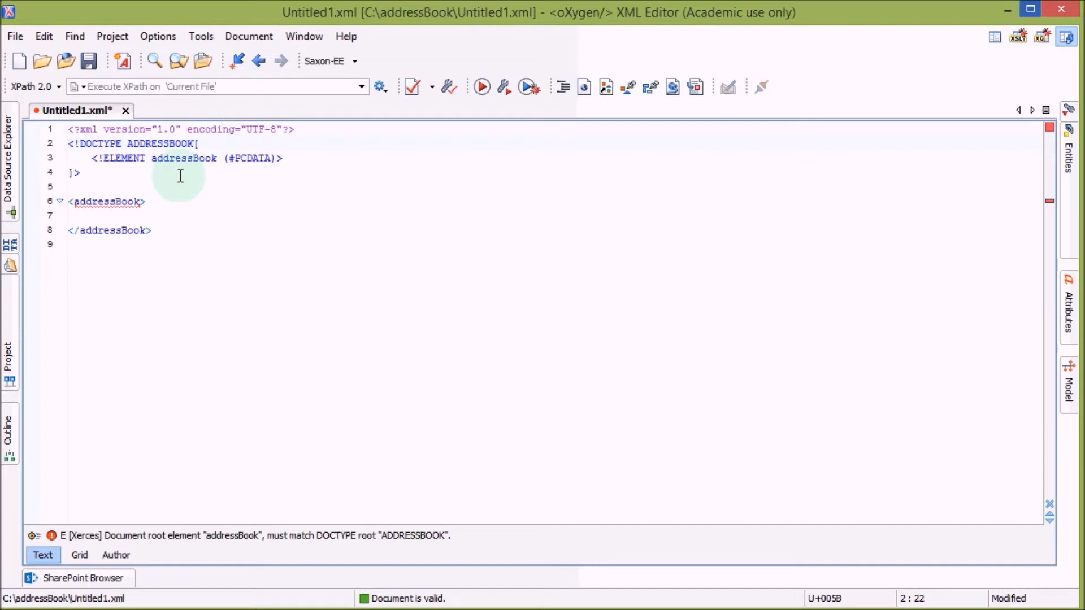
mouse_move(432, 114)
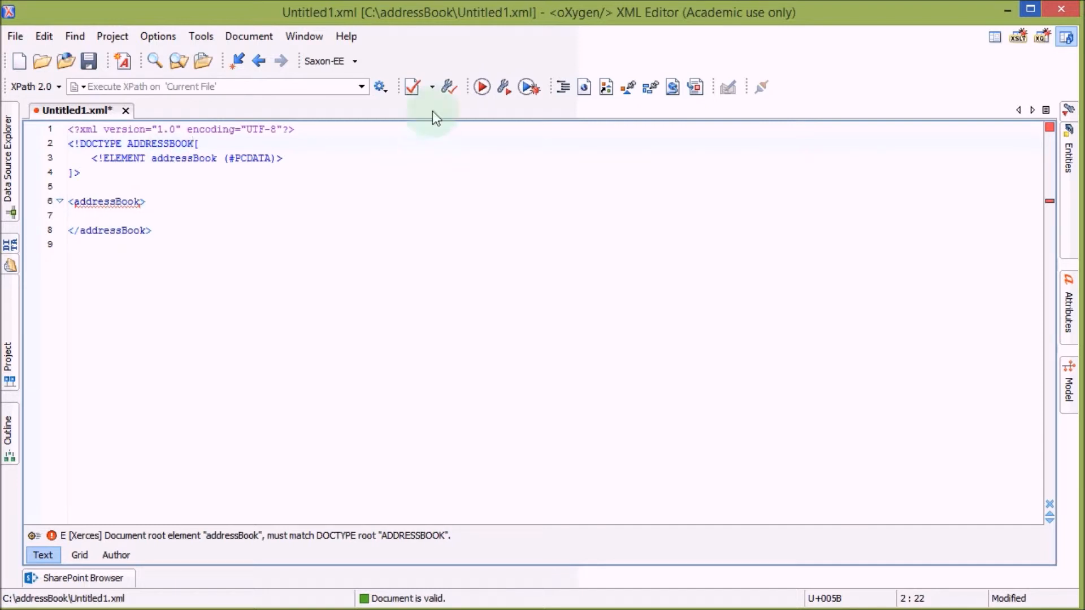
left_click(431, 86)
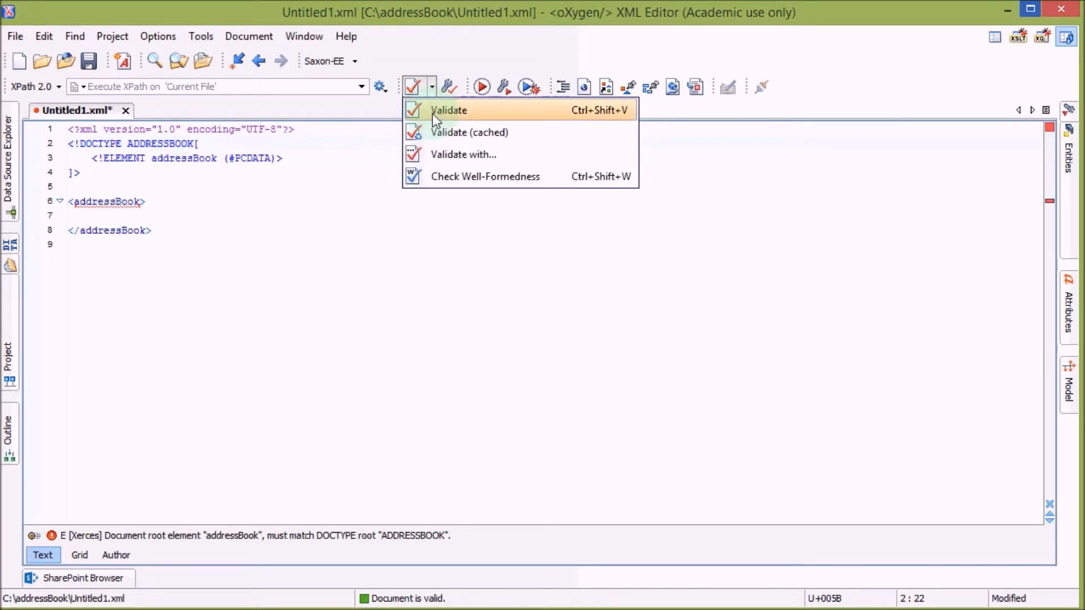
left_click(448, 111)
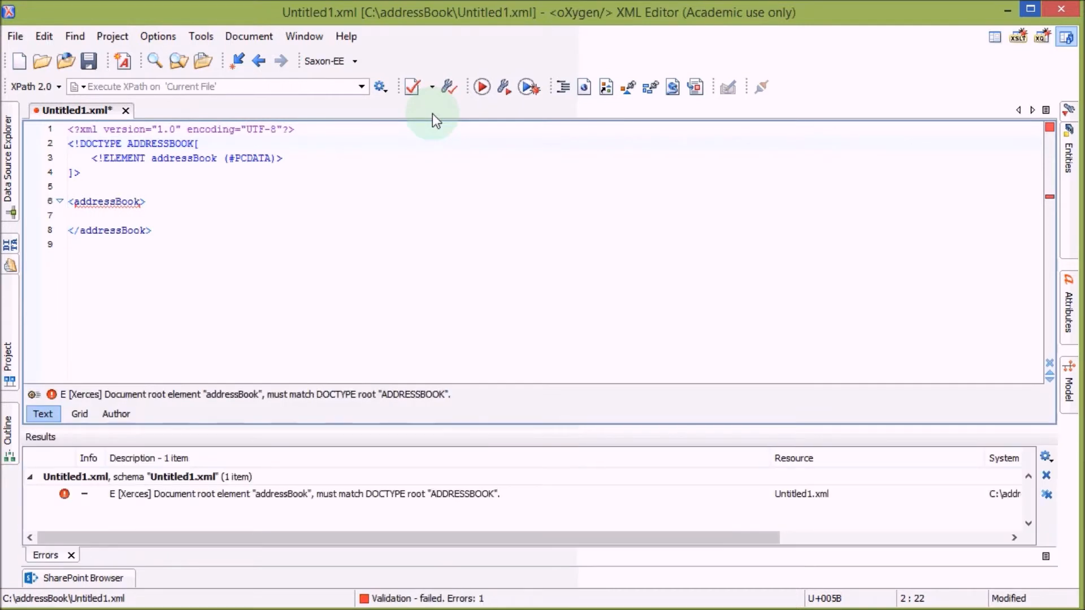
mouse_move(184, 408)
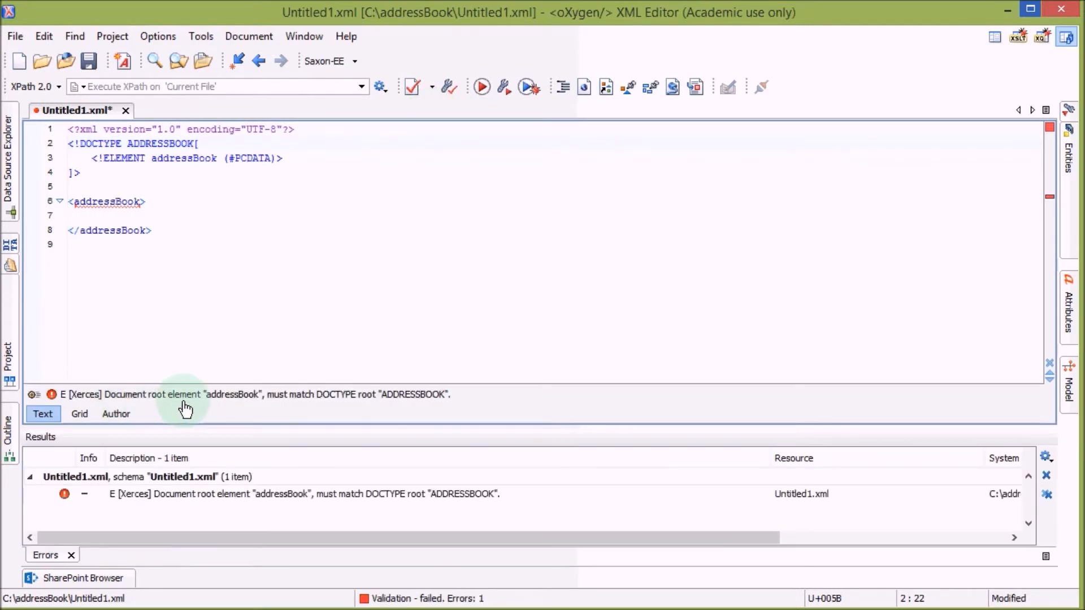
mouse_move(389, 406)
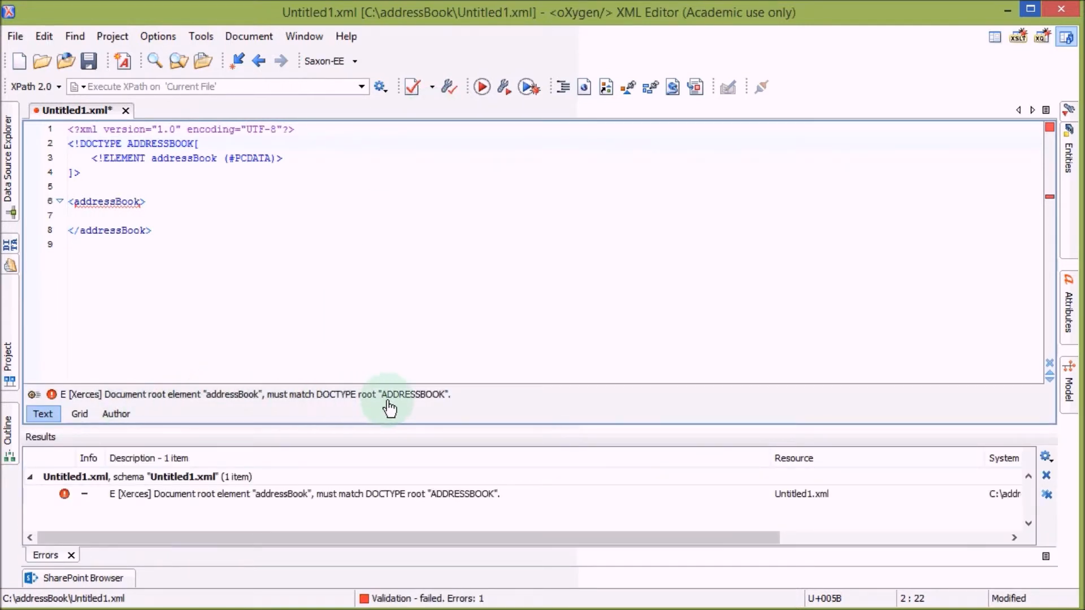
mouse_move(443, 401)
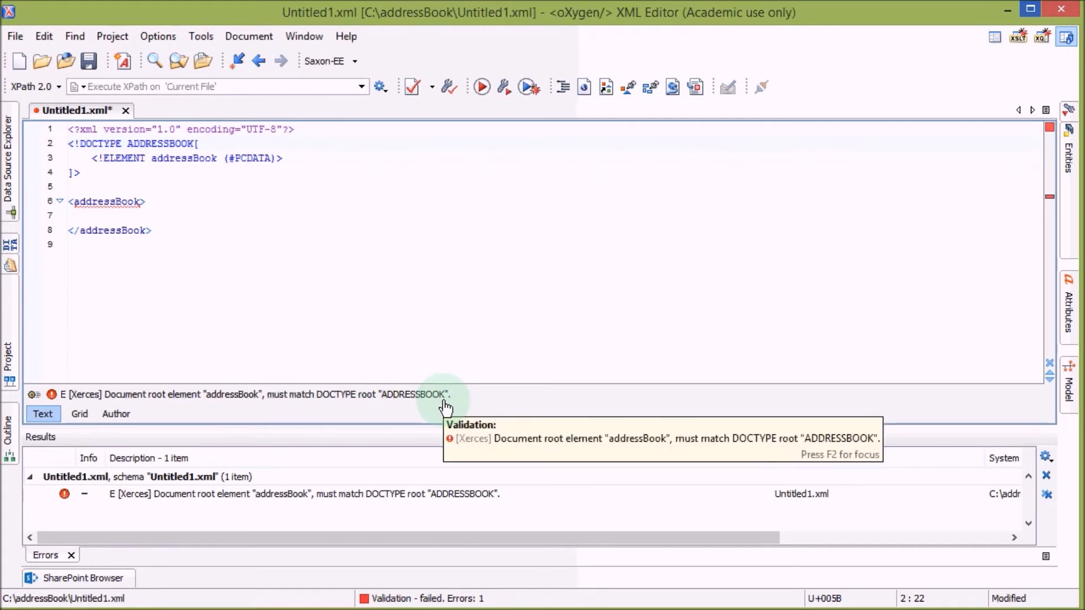
mouse_move(145, 200)
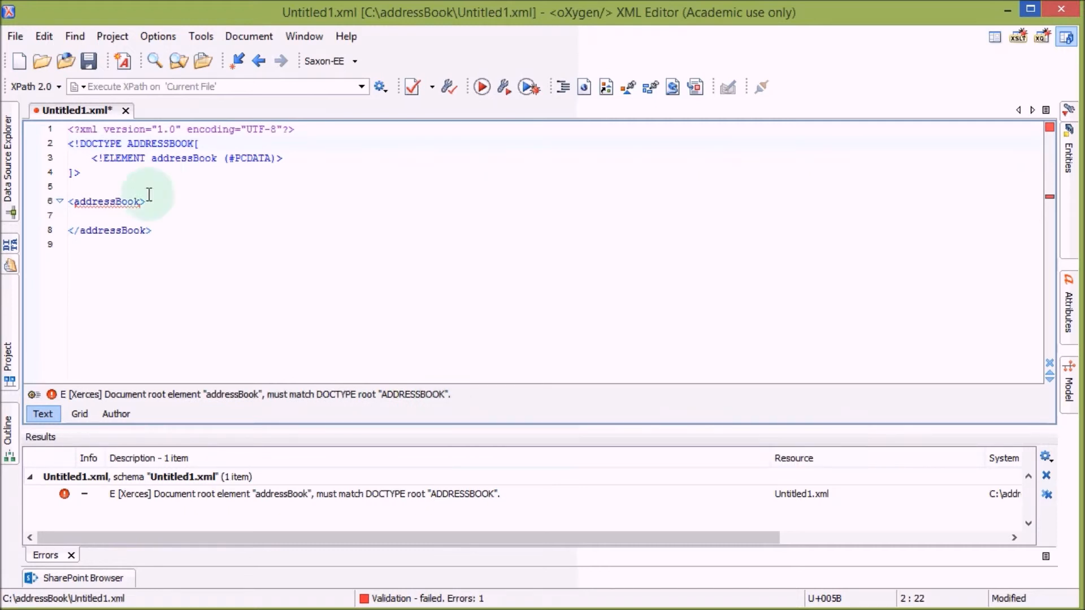
Change the DOCTYPE name back to addressBook and validate successfully
double_click(160, 143)
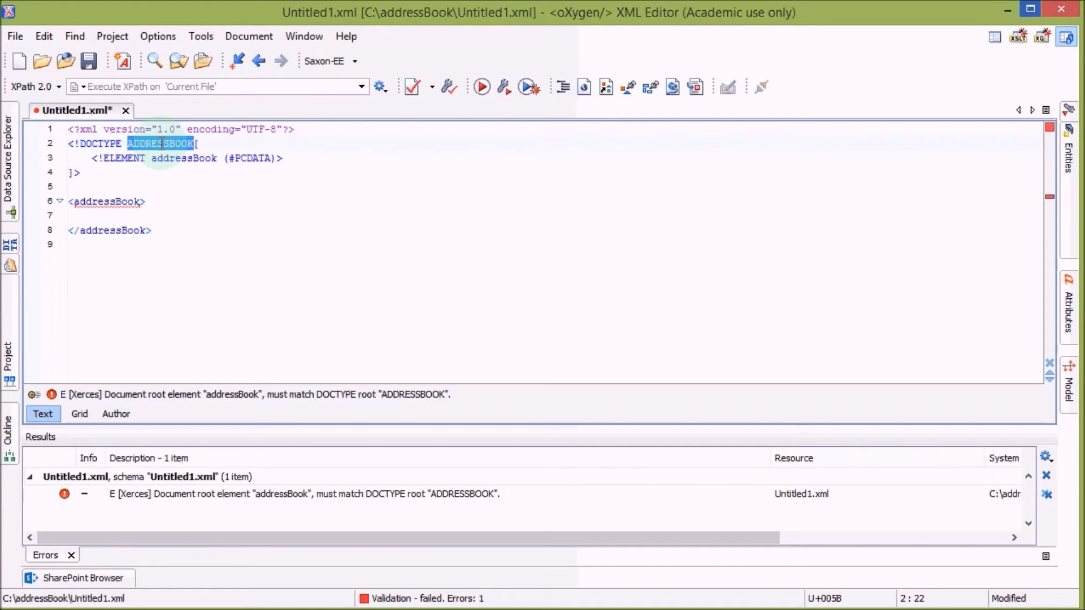
type("addressBook")
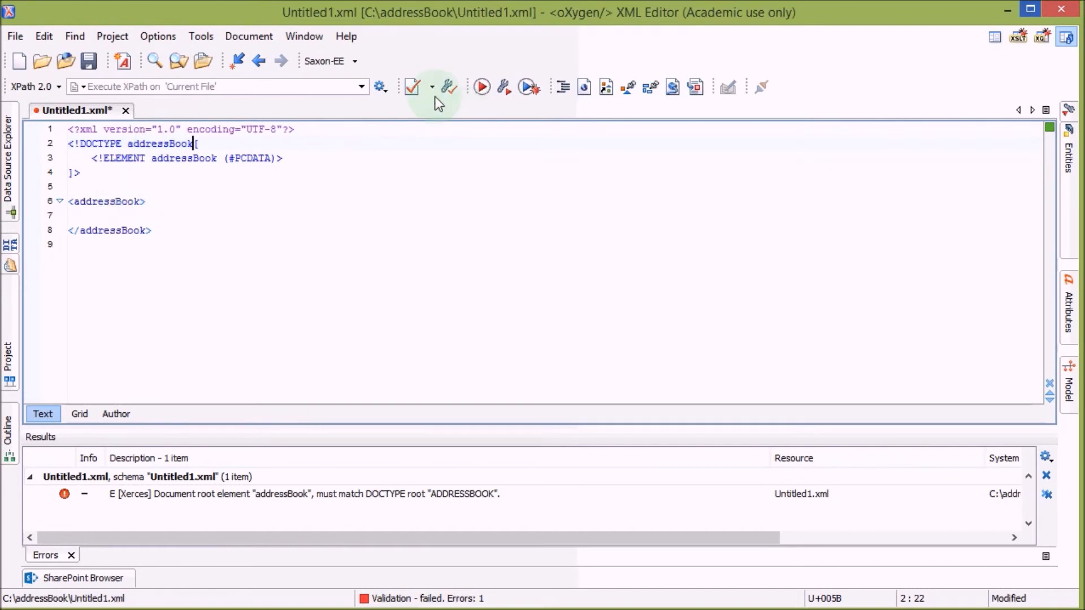
left_click(411, 86)
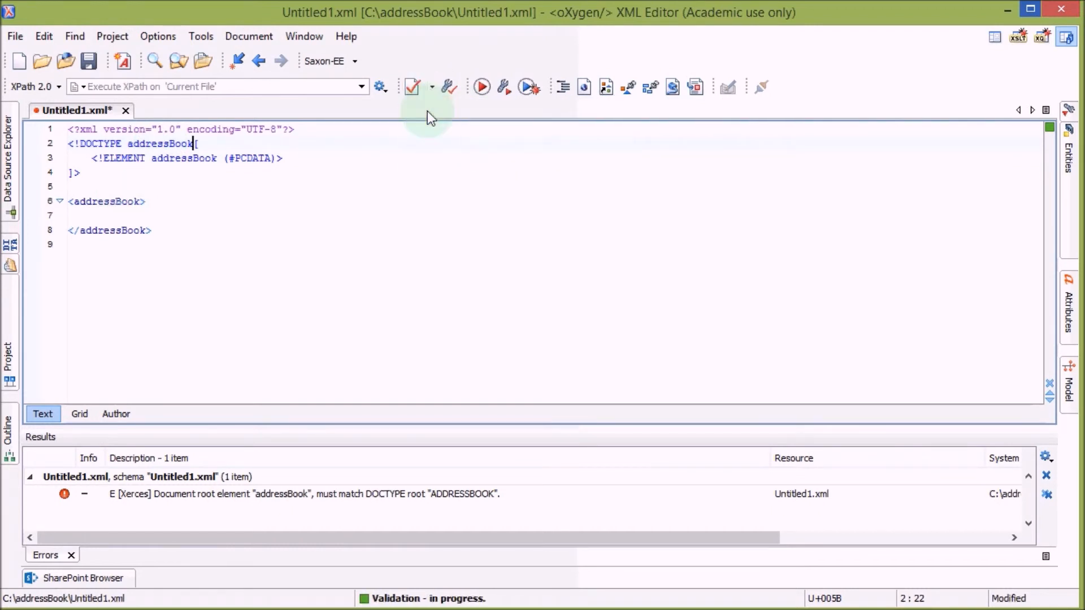
left_click(70, 554)
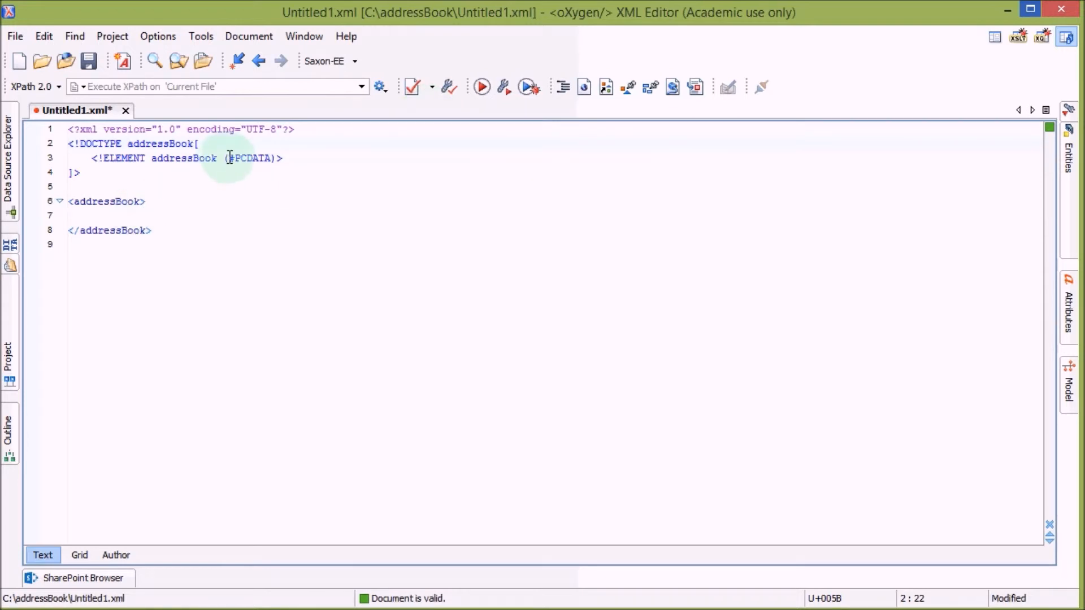
double_click(250, 157)
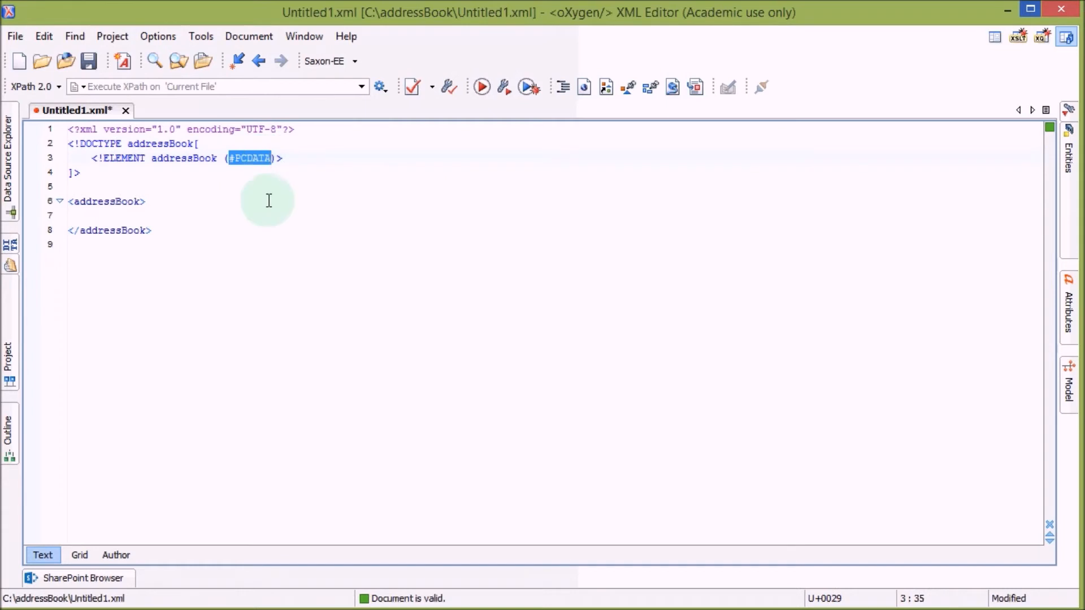
mouse_move(142, 213)
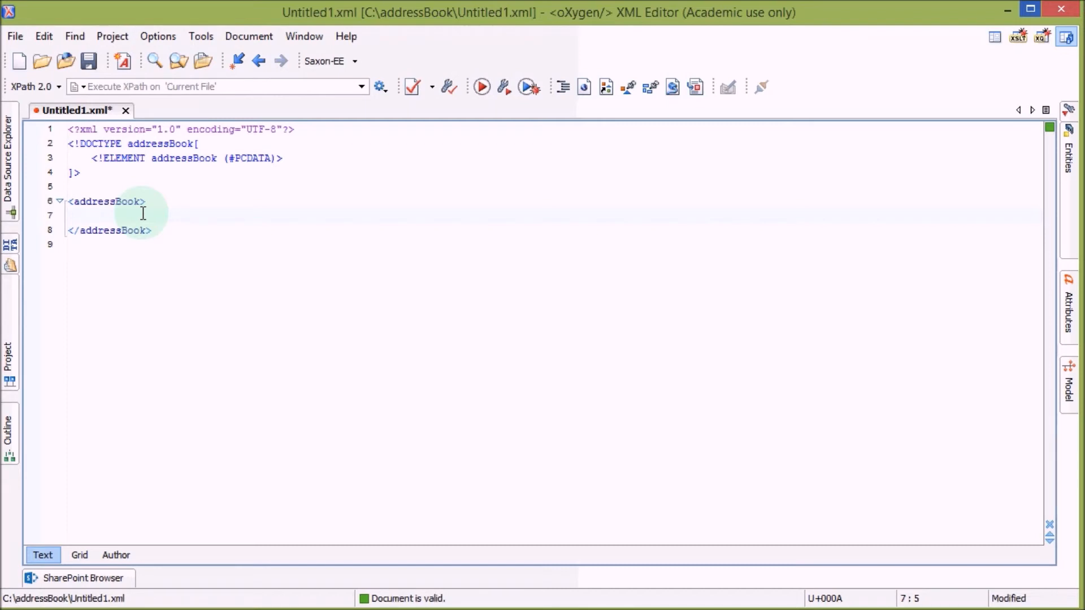
Type 'This is my address book!' between the addressBook opening and closing tags
type("Thji")
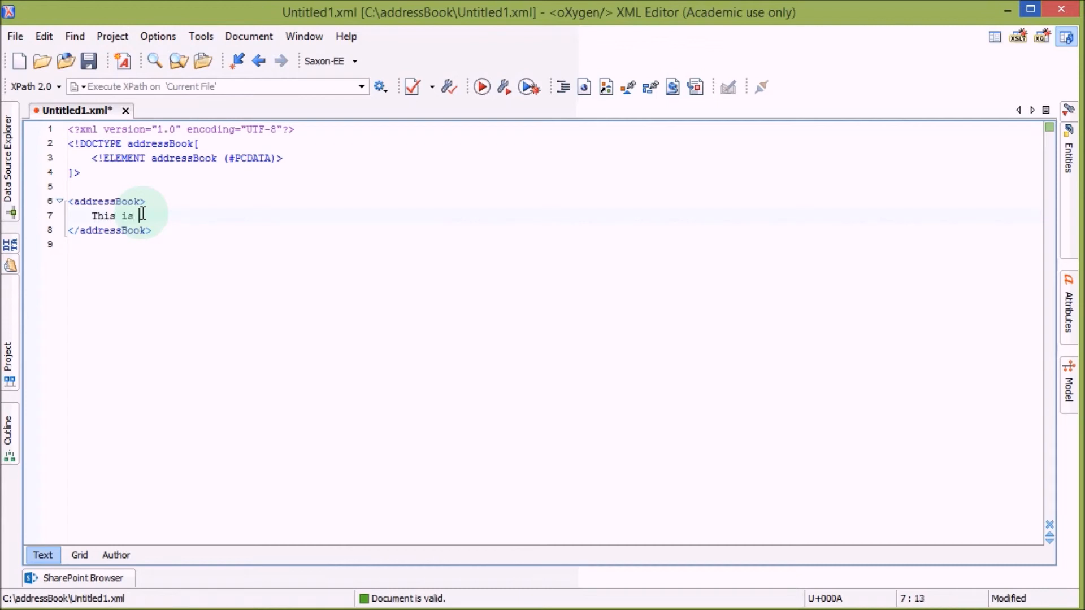
type("my add")
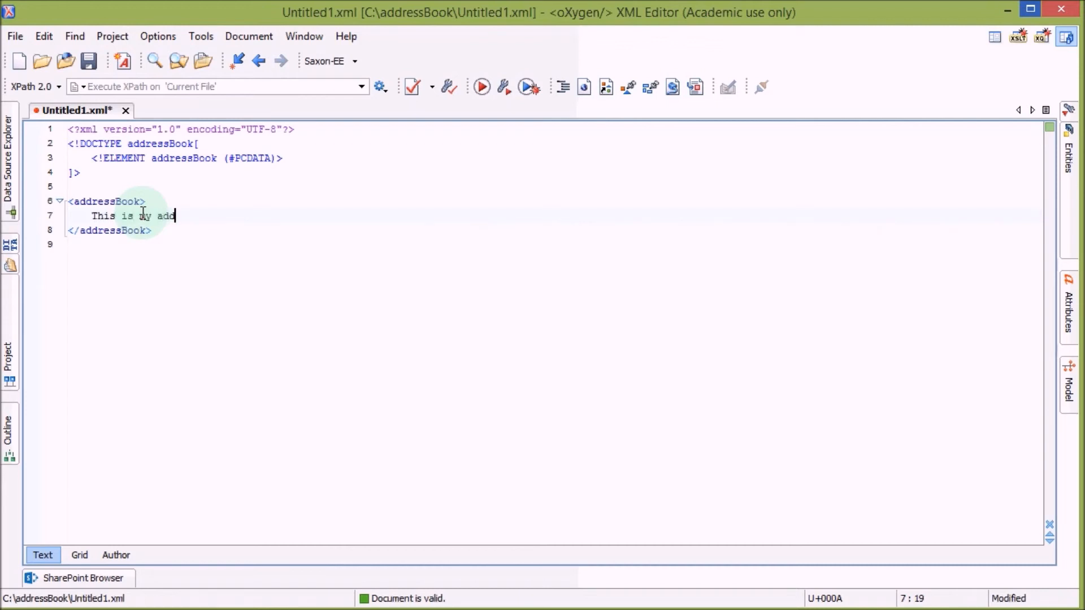
type("ress bo")
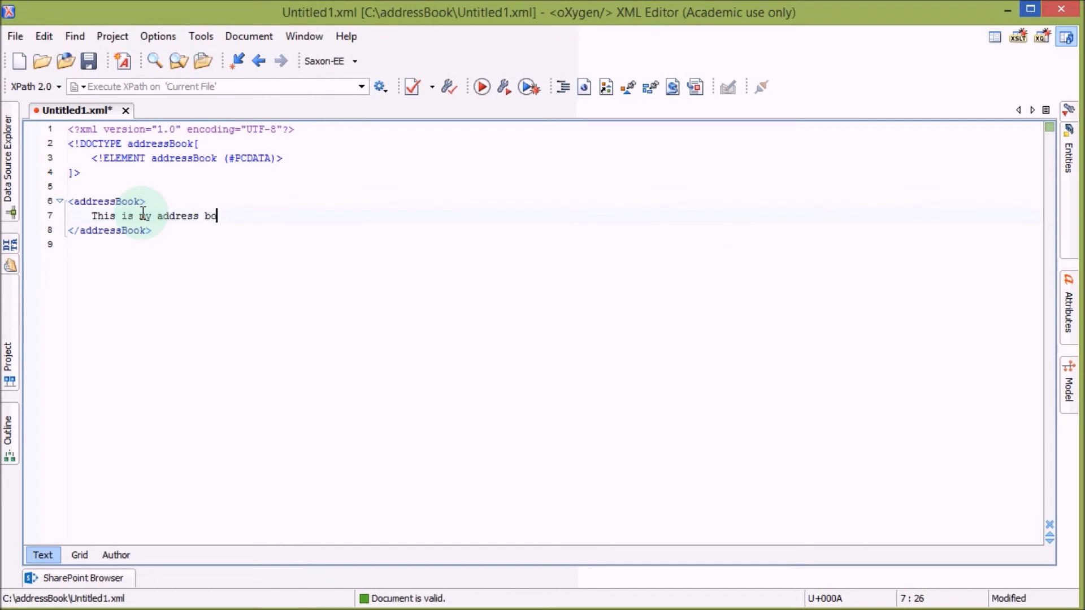
type("ok!")
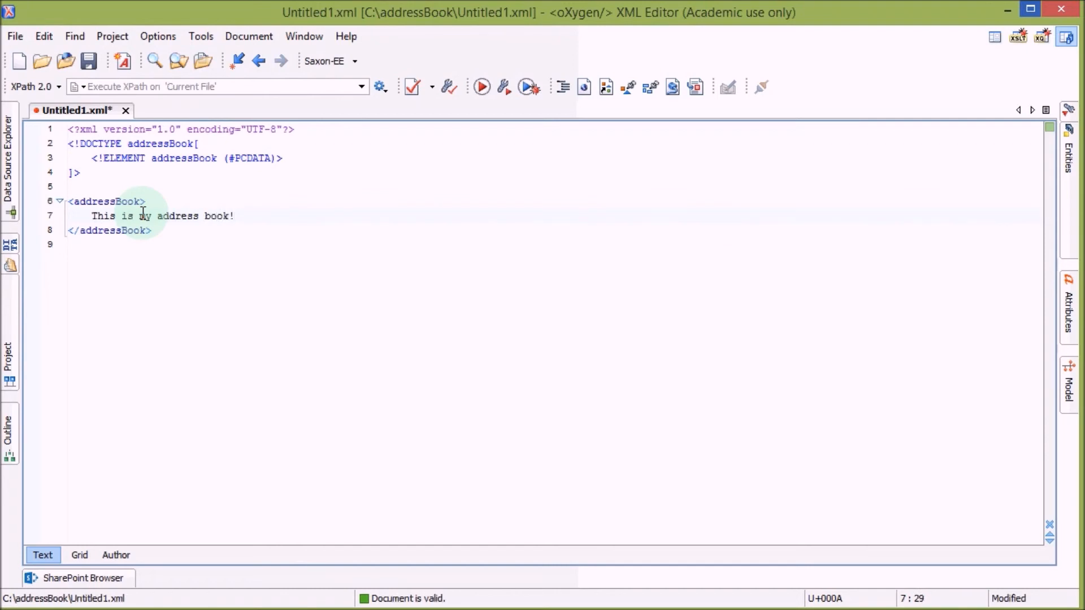